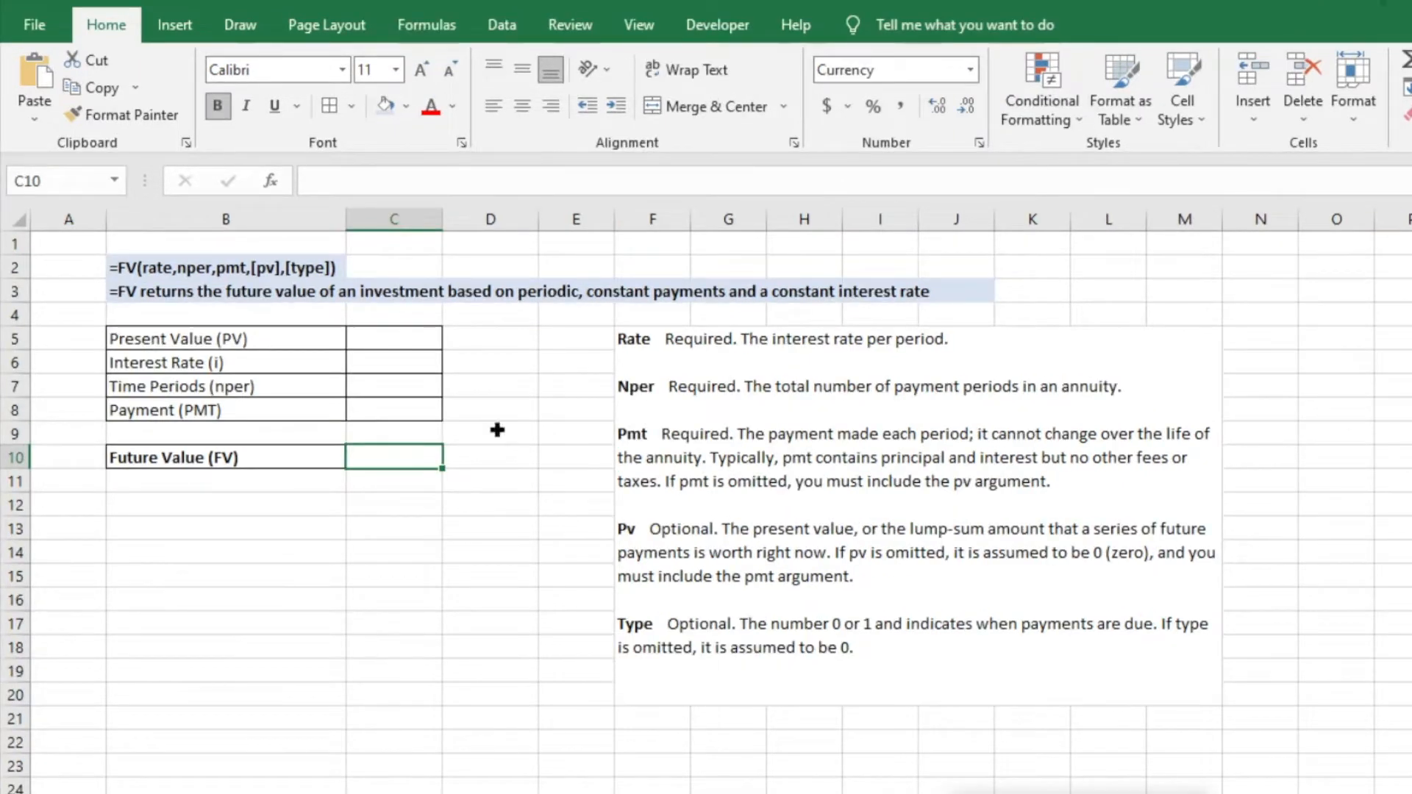
- Enter present value -10,000, interest rate 5% and 10 time periods in C5:C7
{"action": "left_click", "coordinate": [393, 339]}
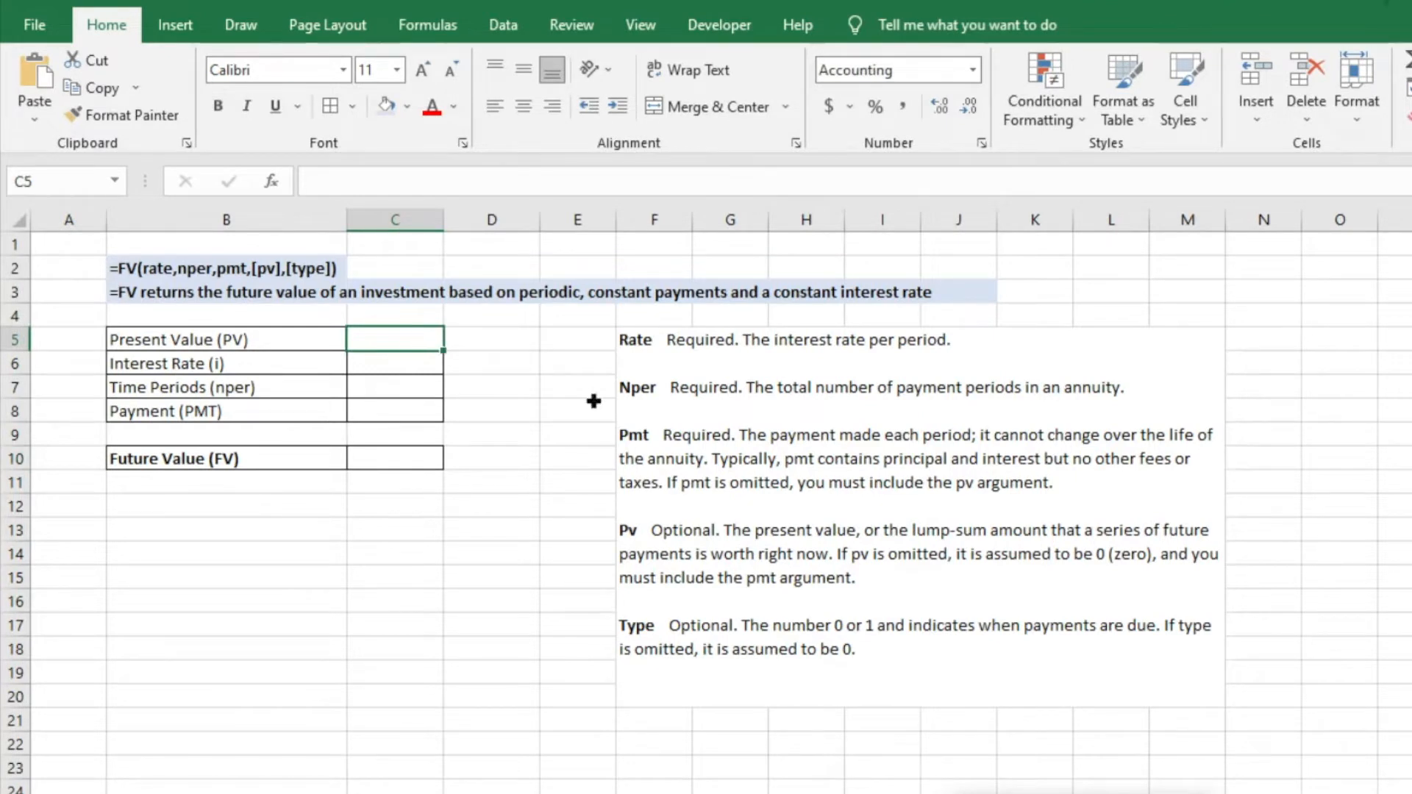
{"action": "type", "text": "100000.00"}
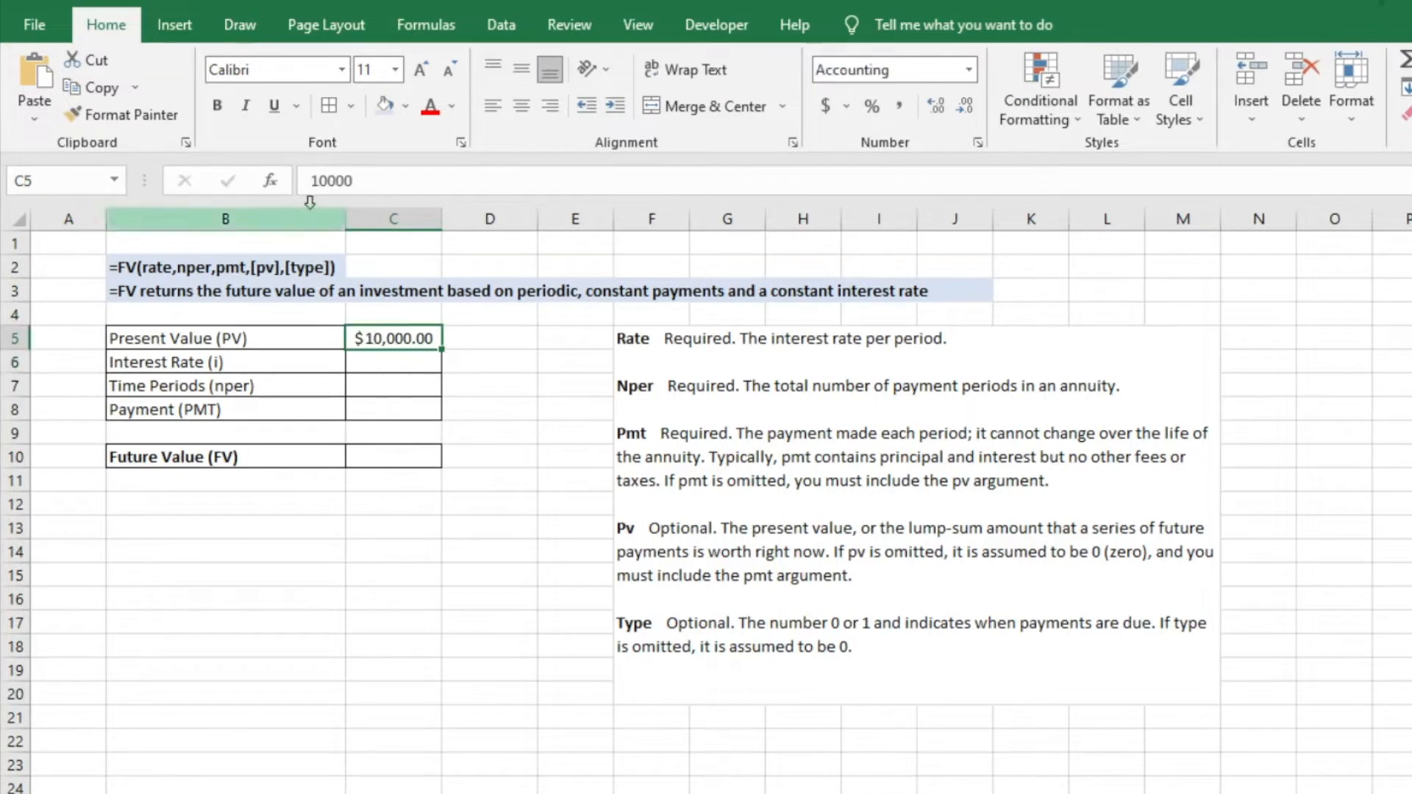
{"action": "type", "text": "-10000"}
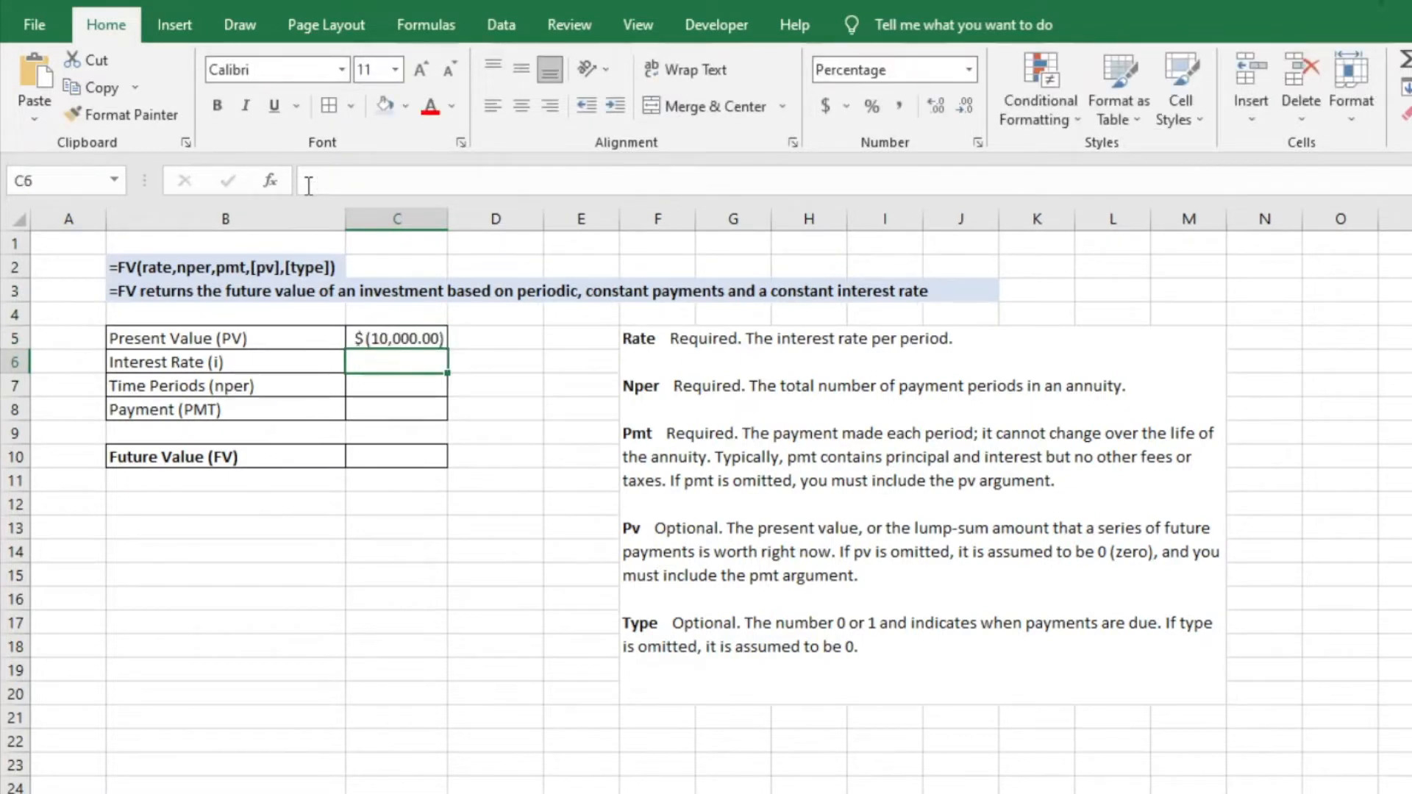
{"action": "type", "text": "5%"}
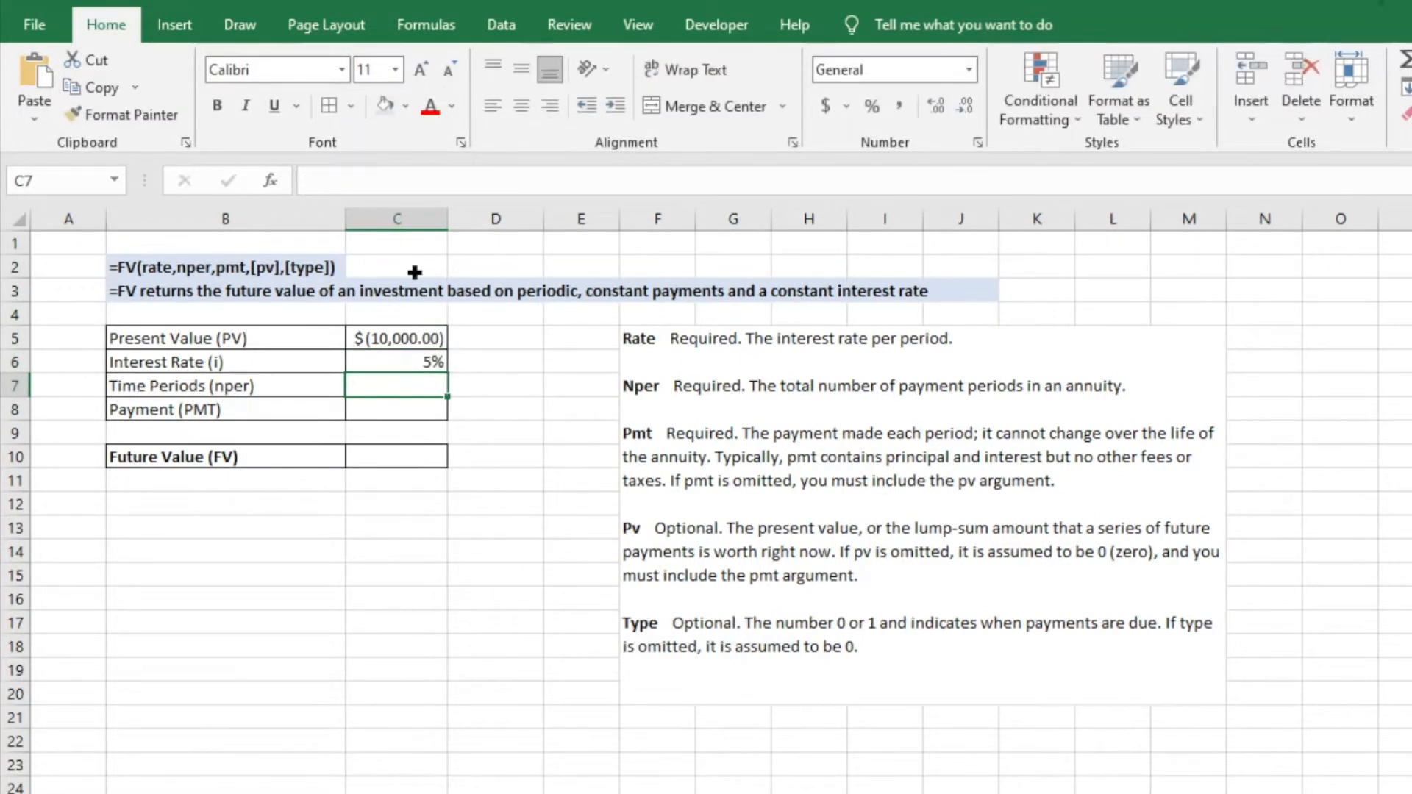
{"action": "type", "text": "10"}
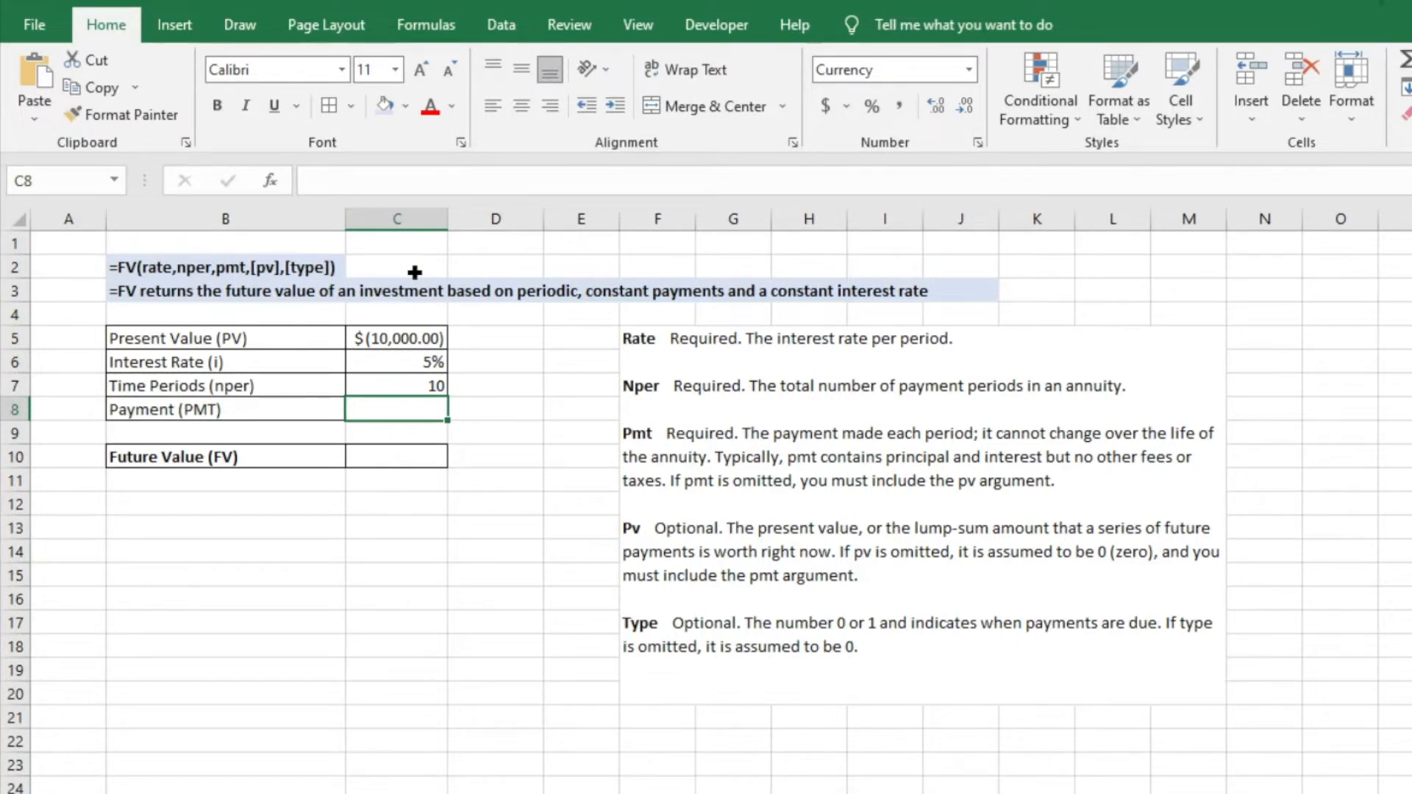
{"action": "mouse_move", "coordinate": [430, 437]}
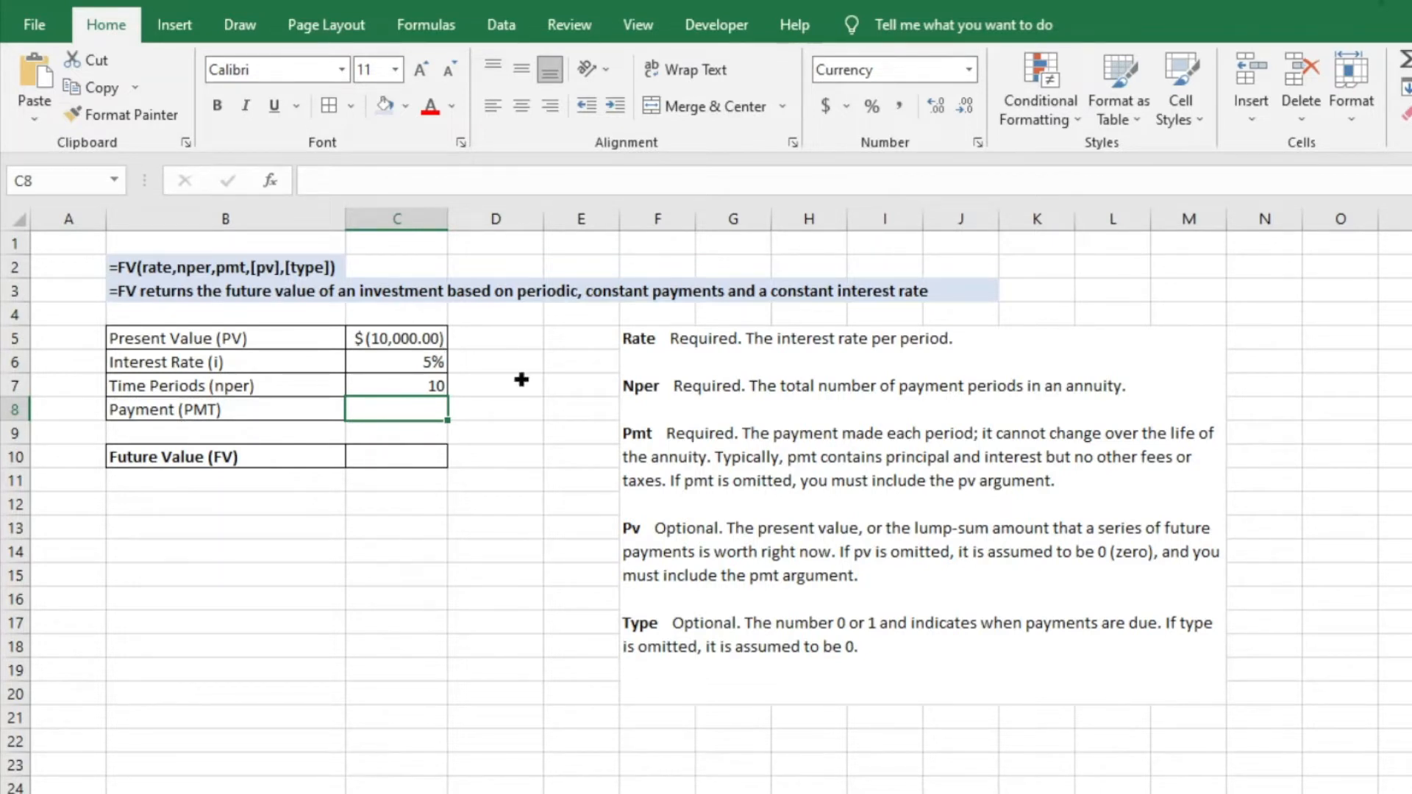
{"action": "mouse_move", "coordinate": [386, 380]}
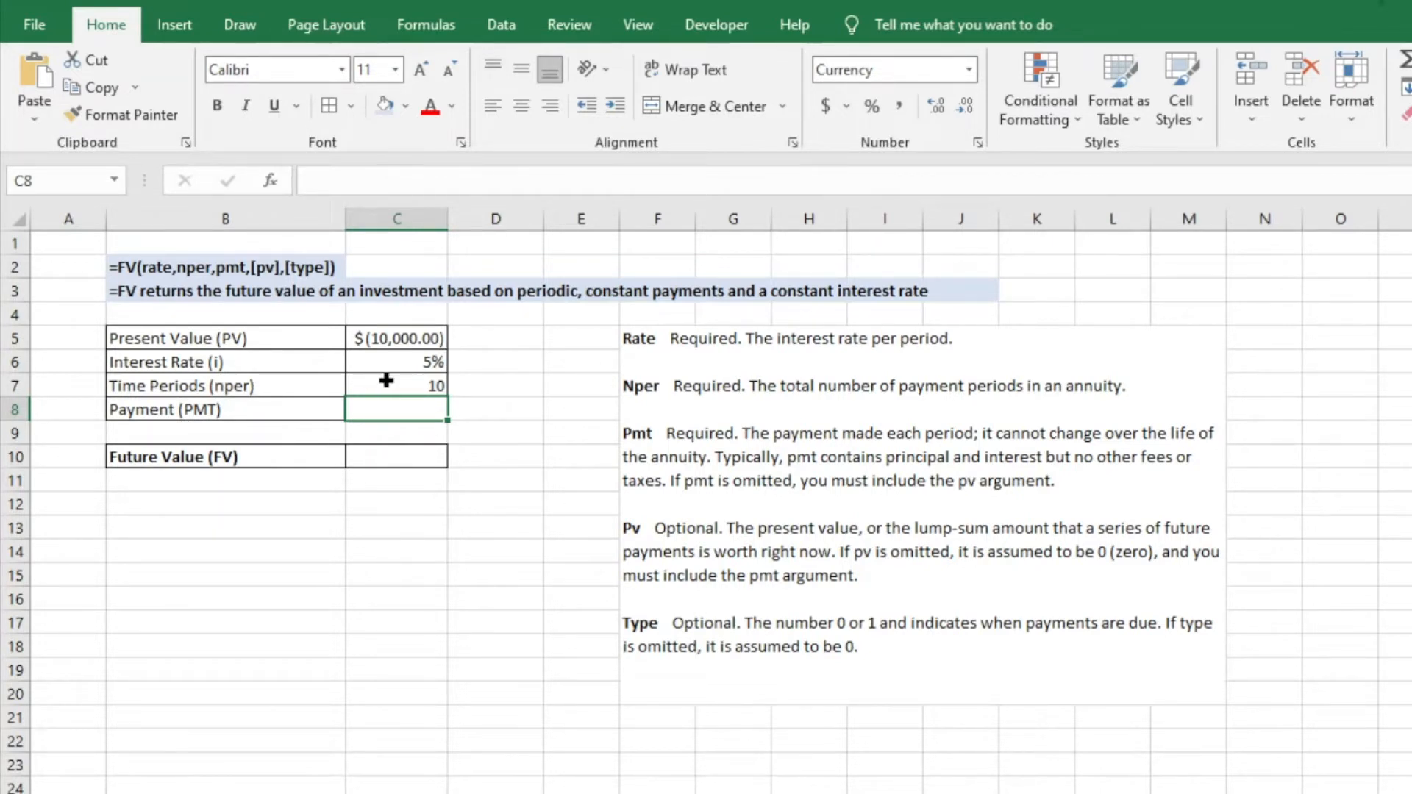
- Enter =FV(C6,C7,,C5) in C10, giving a future value of $16,288.95
{"action": "left_click", "coordinate": [397, 454]}
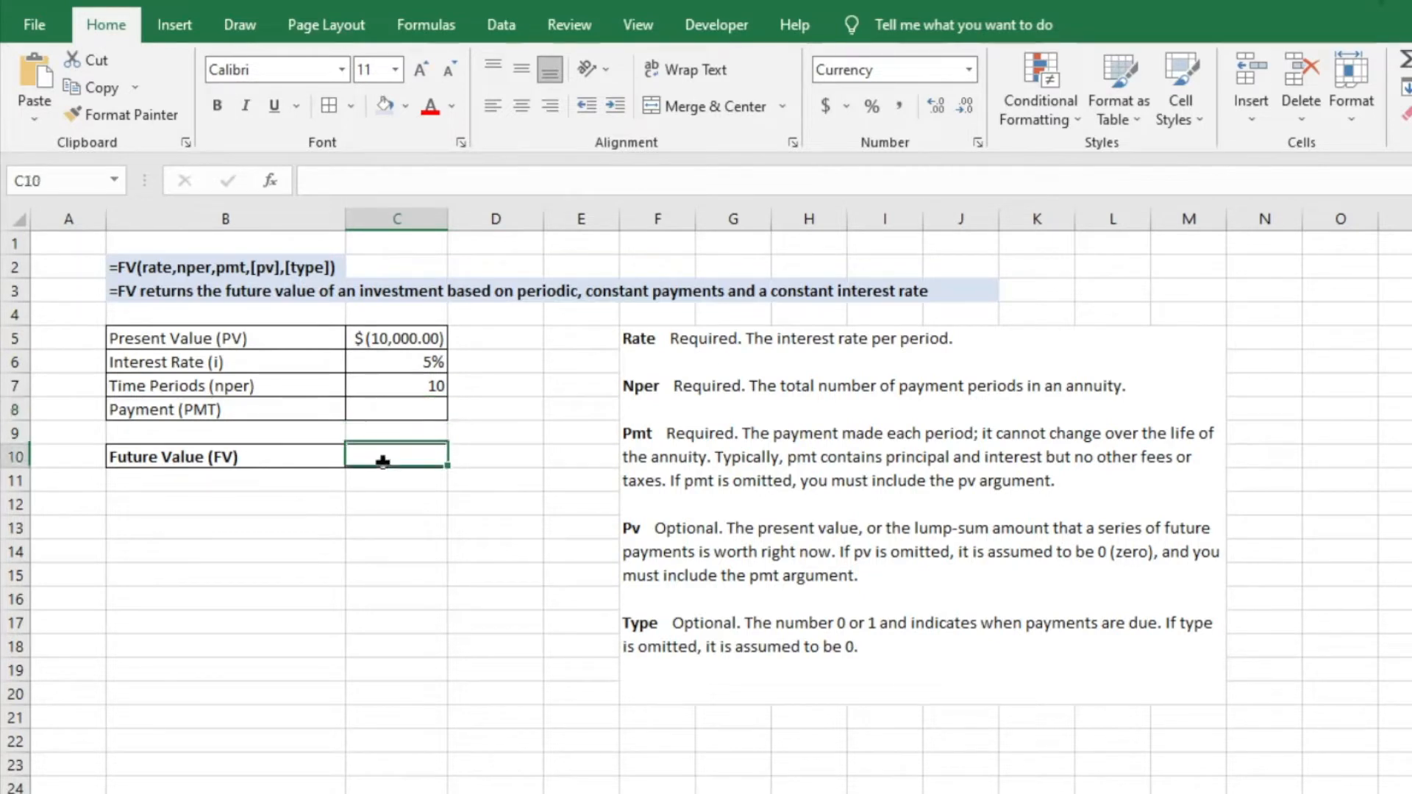
{"action": "type", "text": "="}
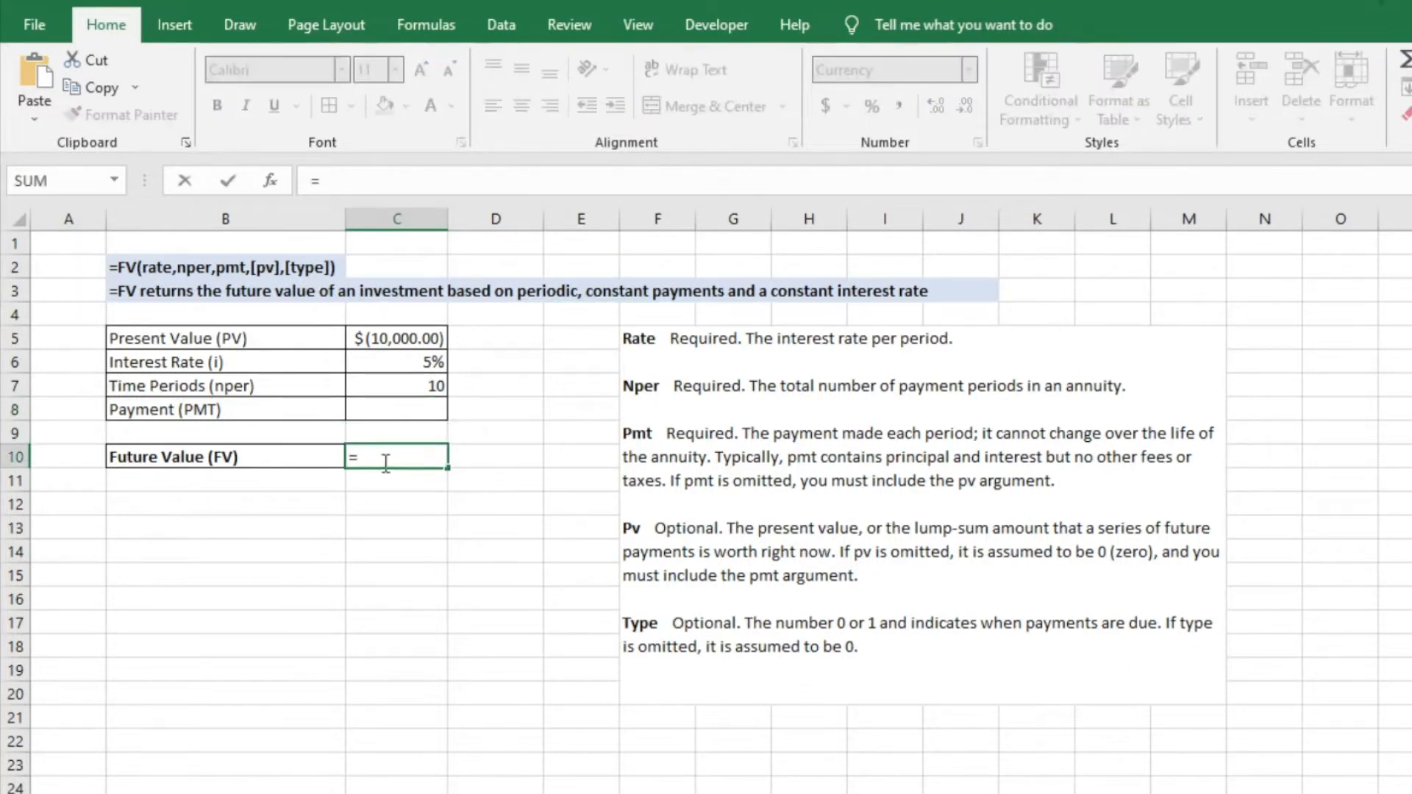
{"action": "type", "text": "fv"}
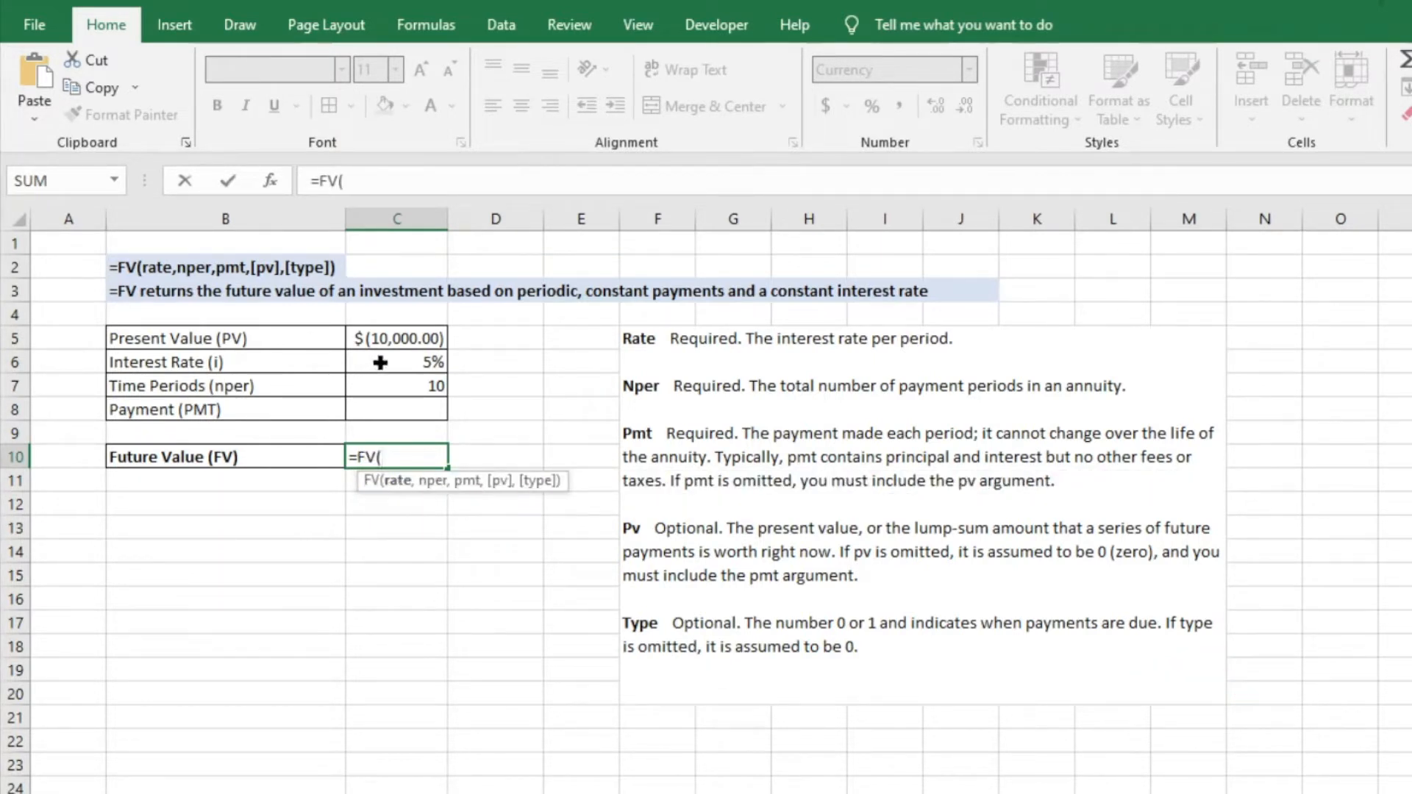
{"action": "left_click", "coordinate": [396, 362]}
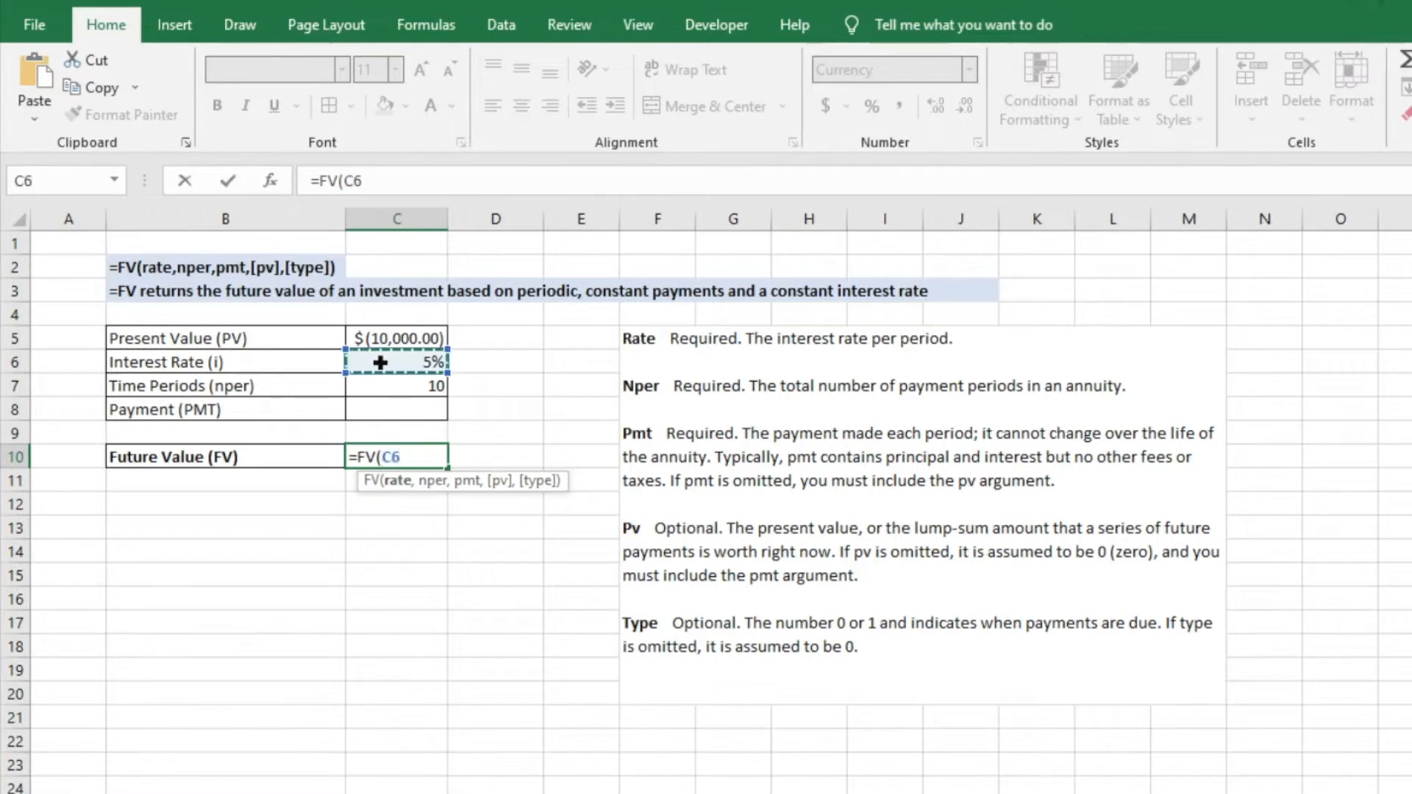
{"action": "type", "text": ",C7"}
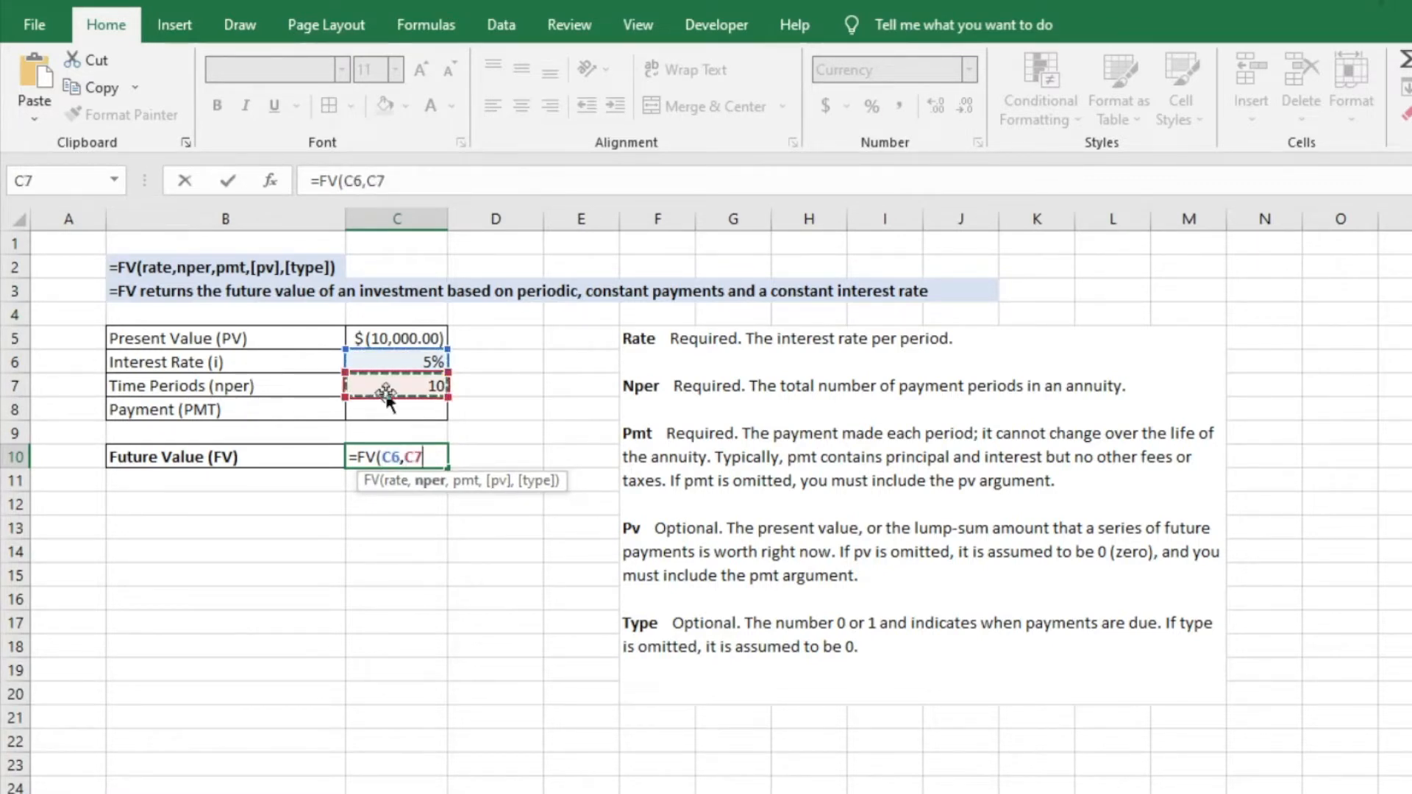
{"action": "type", "text": ","}
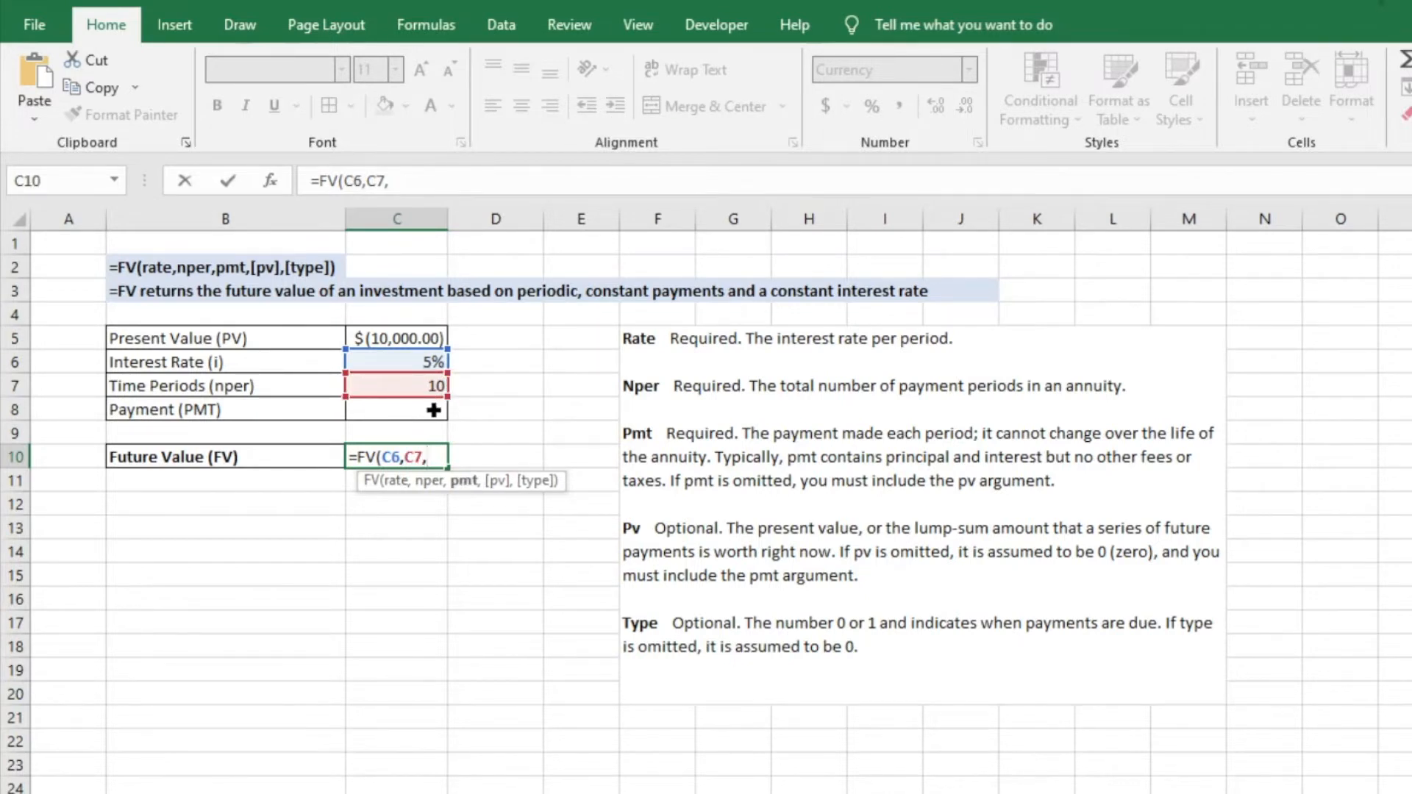
{"action": "mouse_move", "coordinate": [542, 409]}
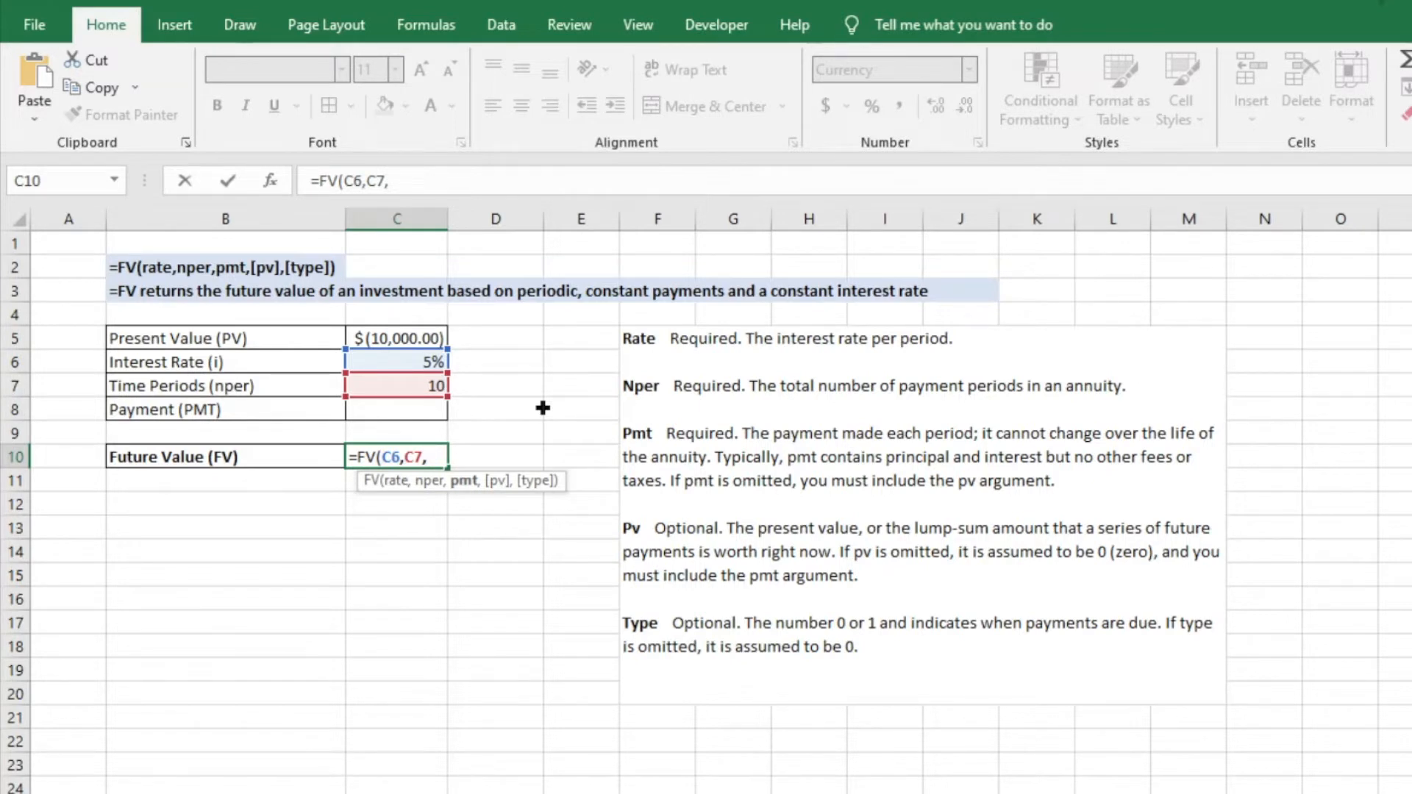
{"action": "type", "text": ","}
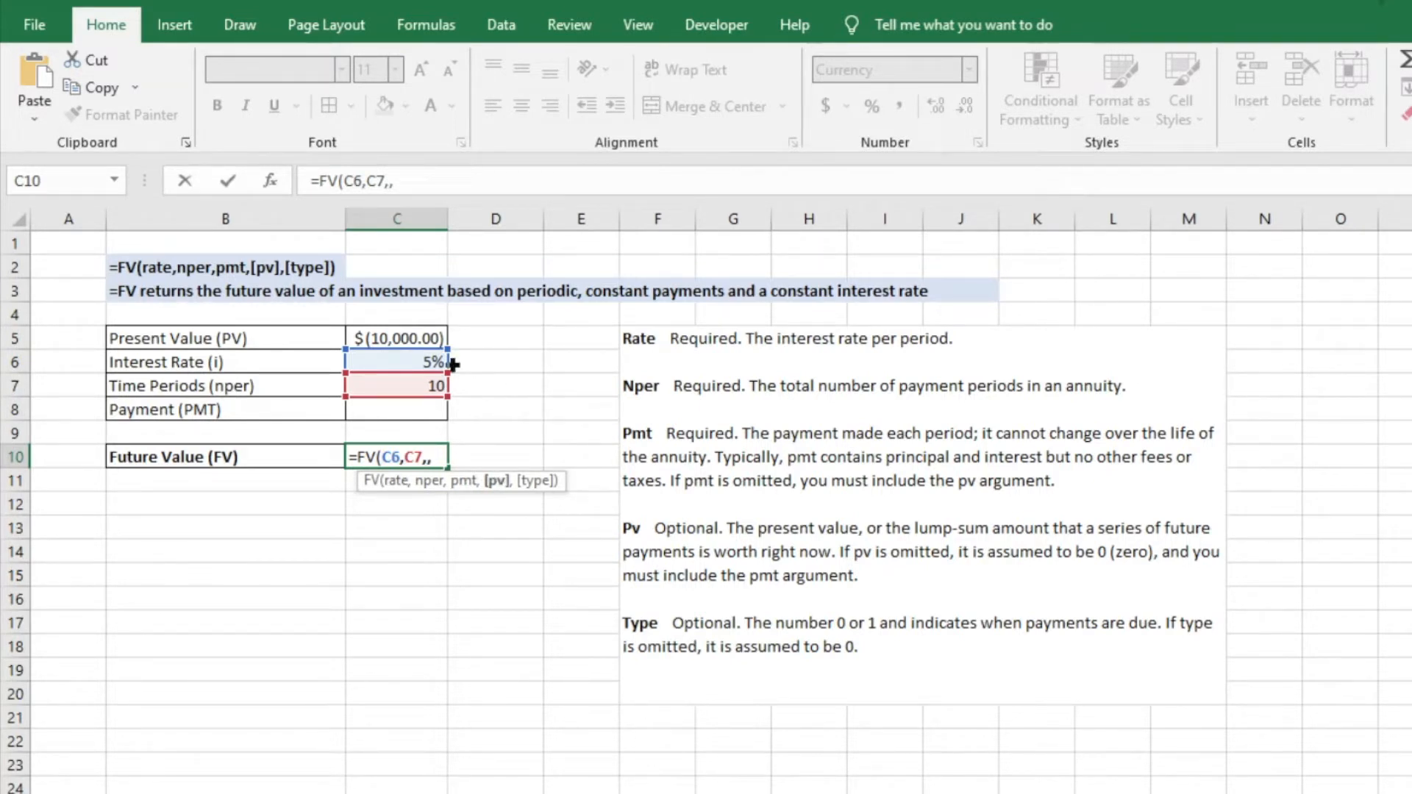
{"action": "left_click", "coordinate": [396, 337]}
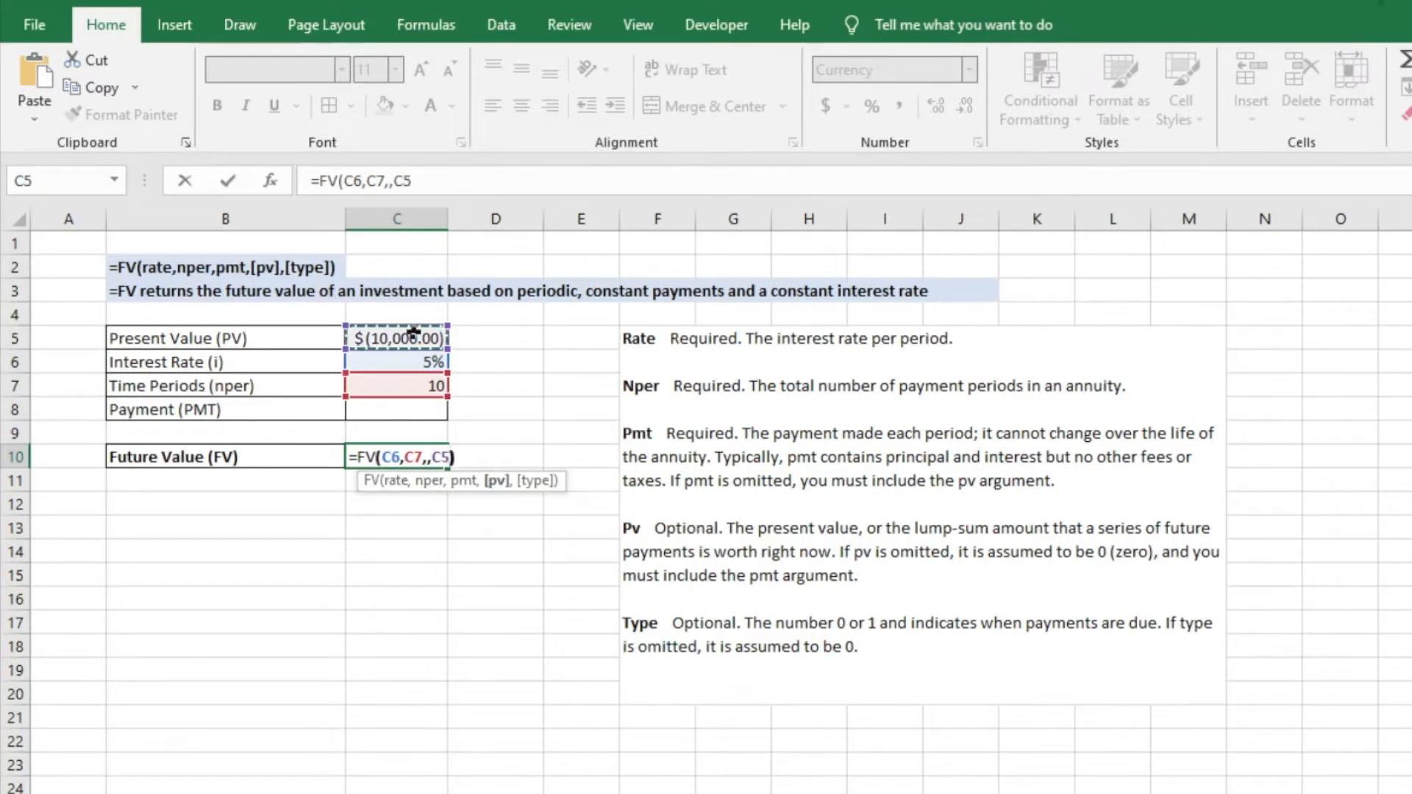
{"action": "key", "text": "enter"}
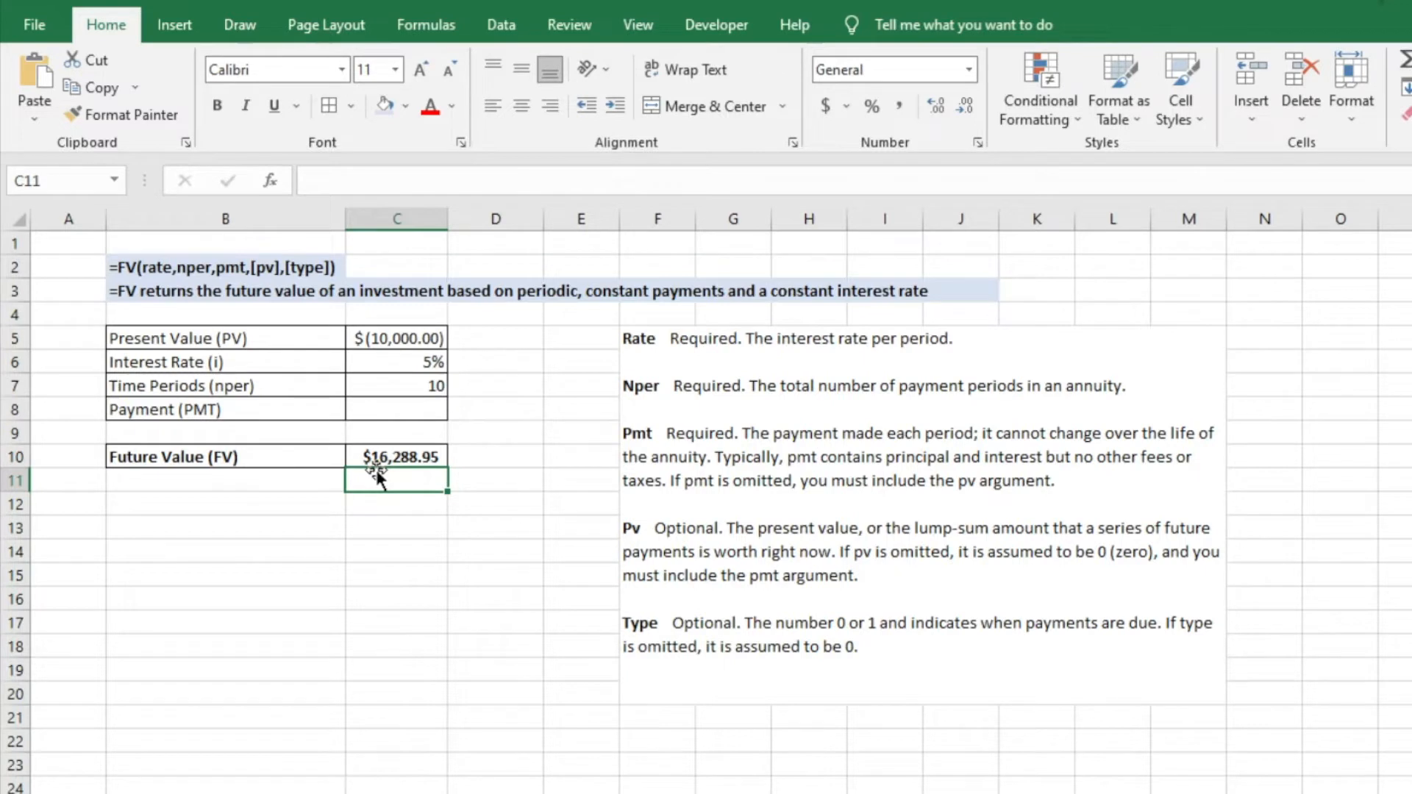
{"action": "mouse_move", "coordinate": [491, 470]}
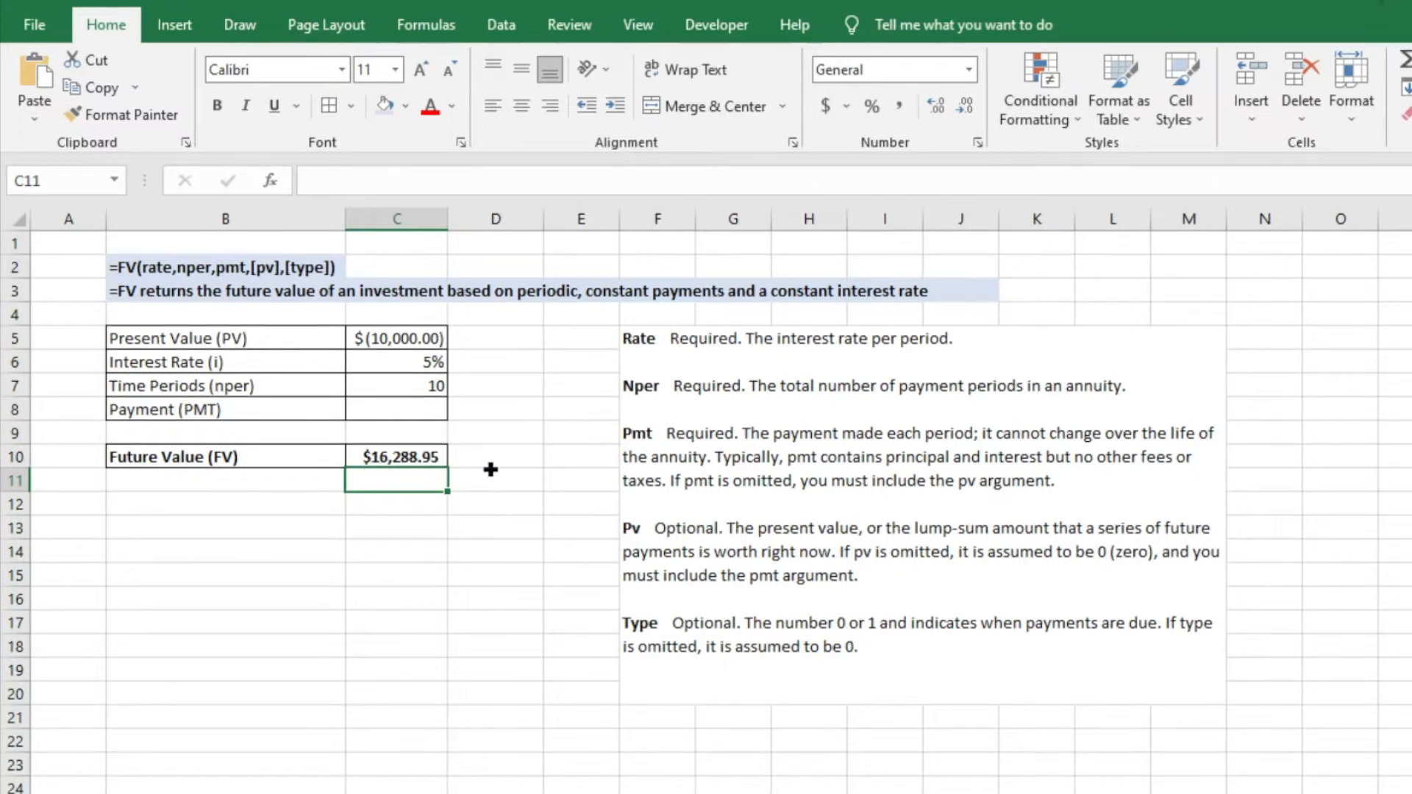
{"action": "mouse_move", "coordinate": [511, 458]}
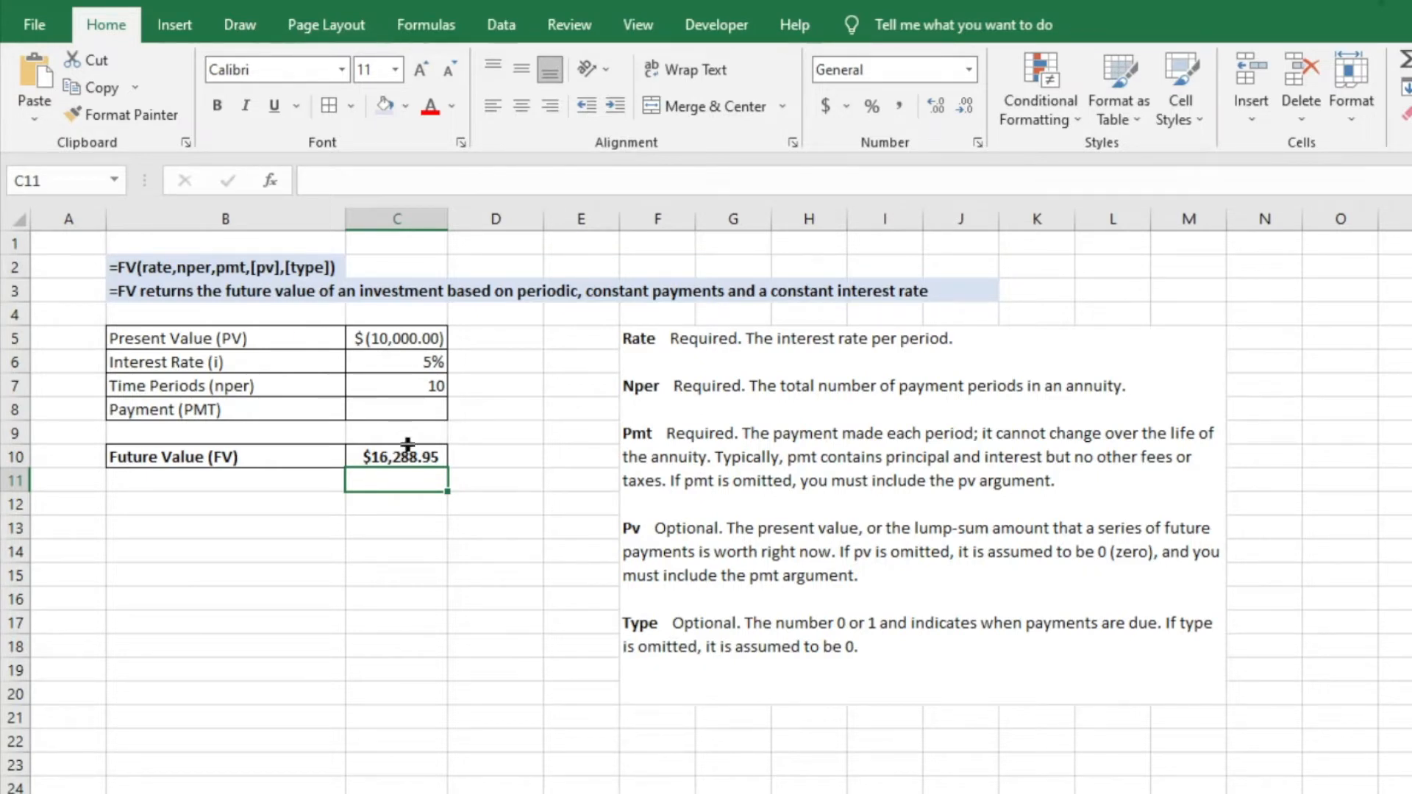
{"action": "mouse_move", "coordinate": [477, 426]}
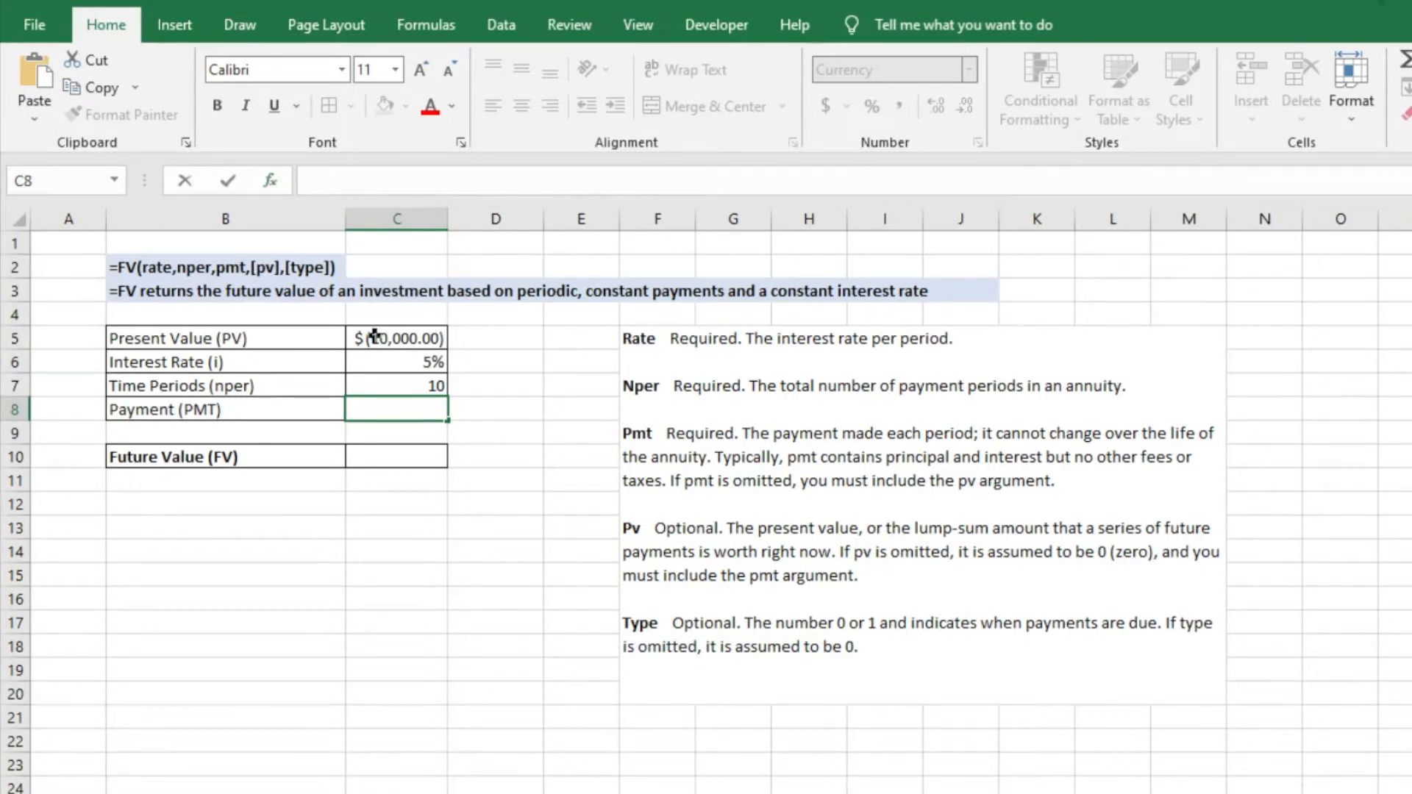
- Enter a payment of -1000 in C8
{"action": "type", "text": "-1000"}
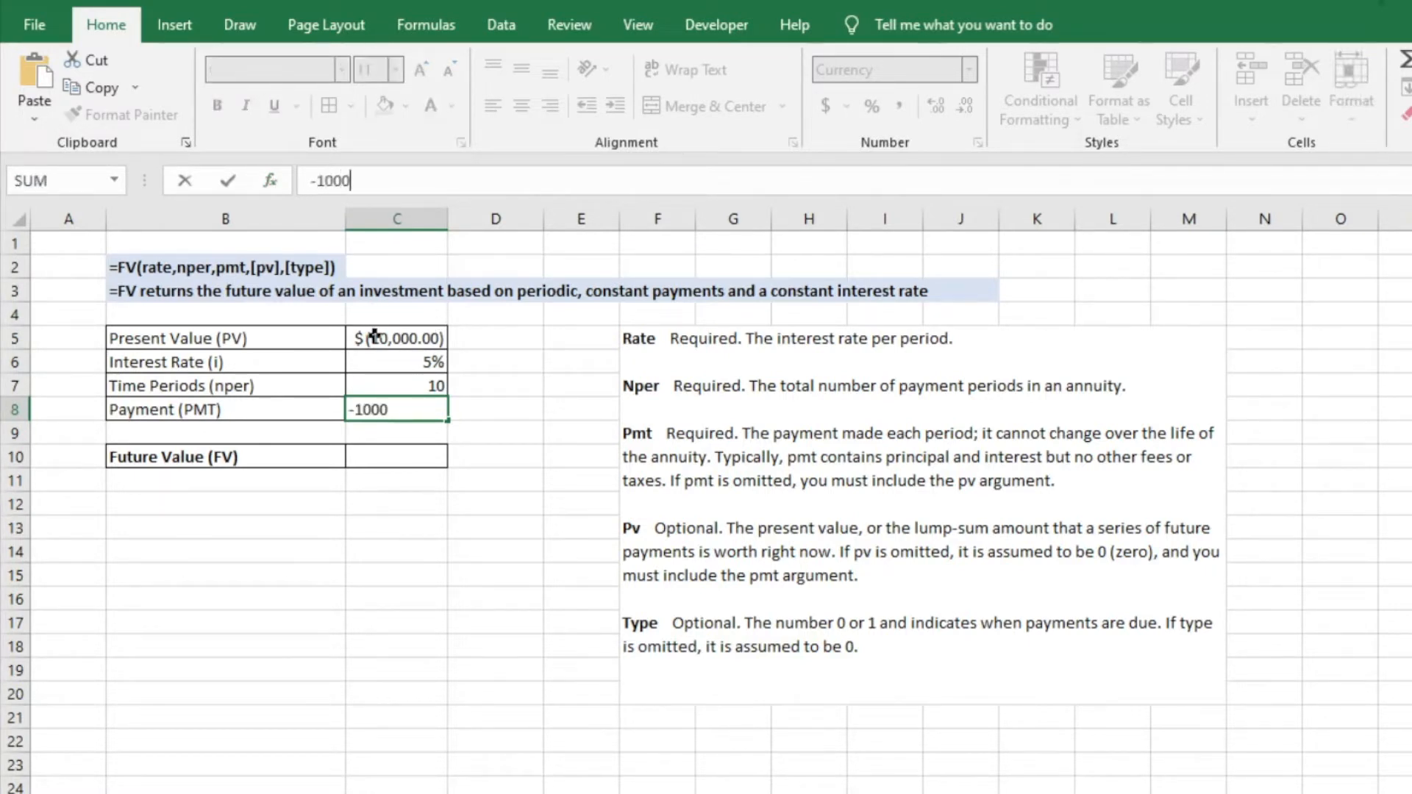
{"action": "key", "text": "enter"}
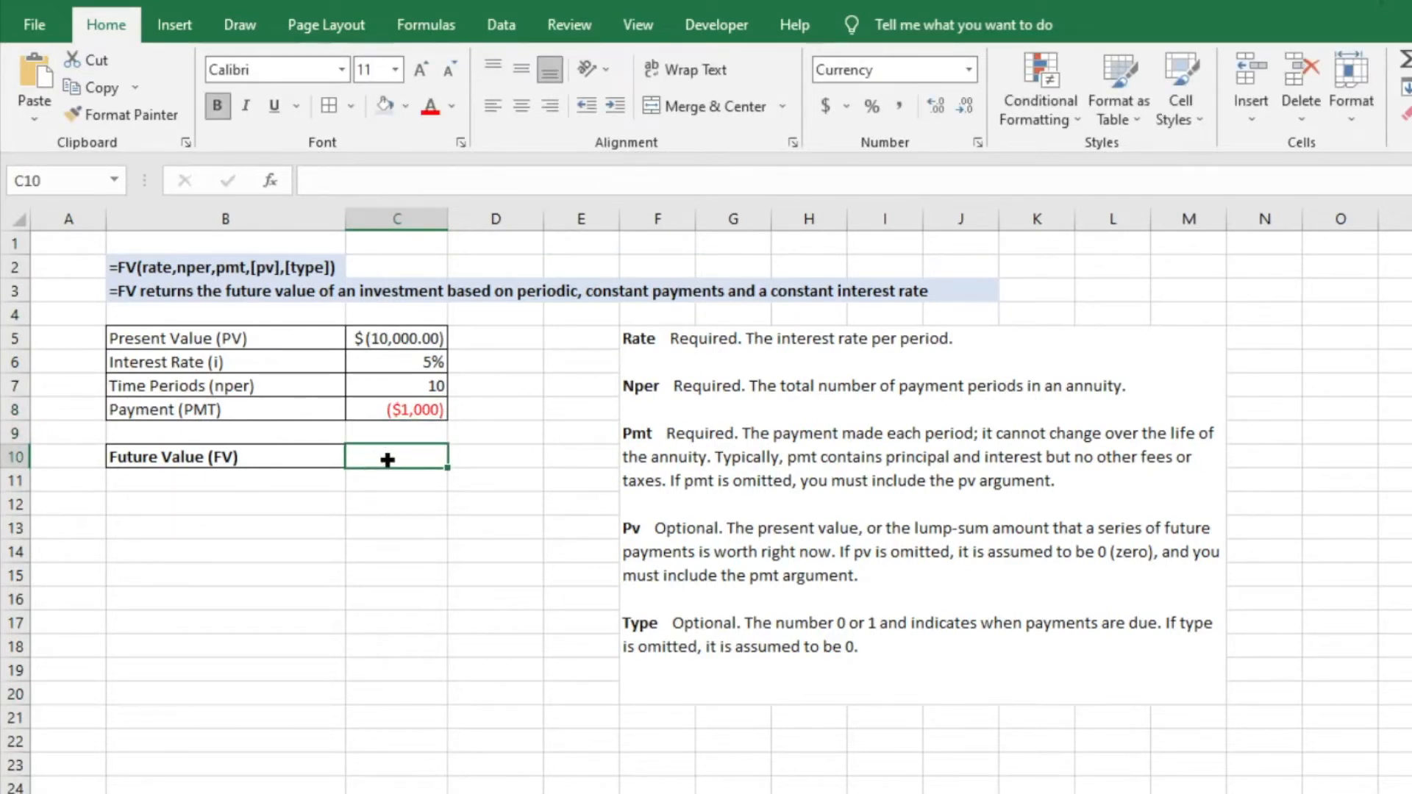
- Rebuild C10 as =FV(C6,C7,C8,C5), returning $28,866.84
{"action": "type", "text": "=fv"}
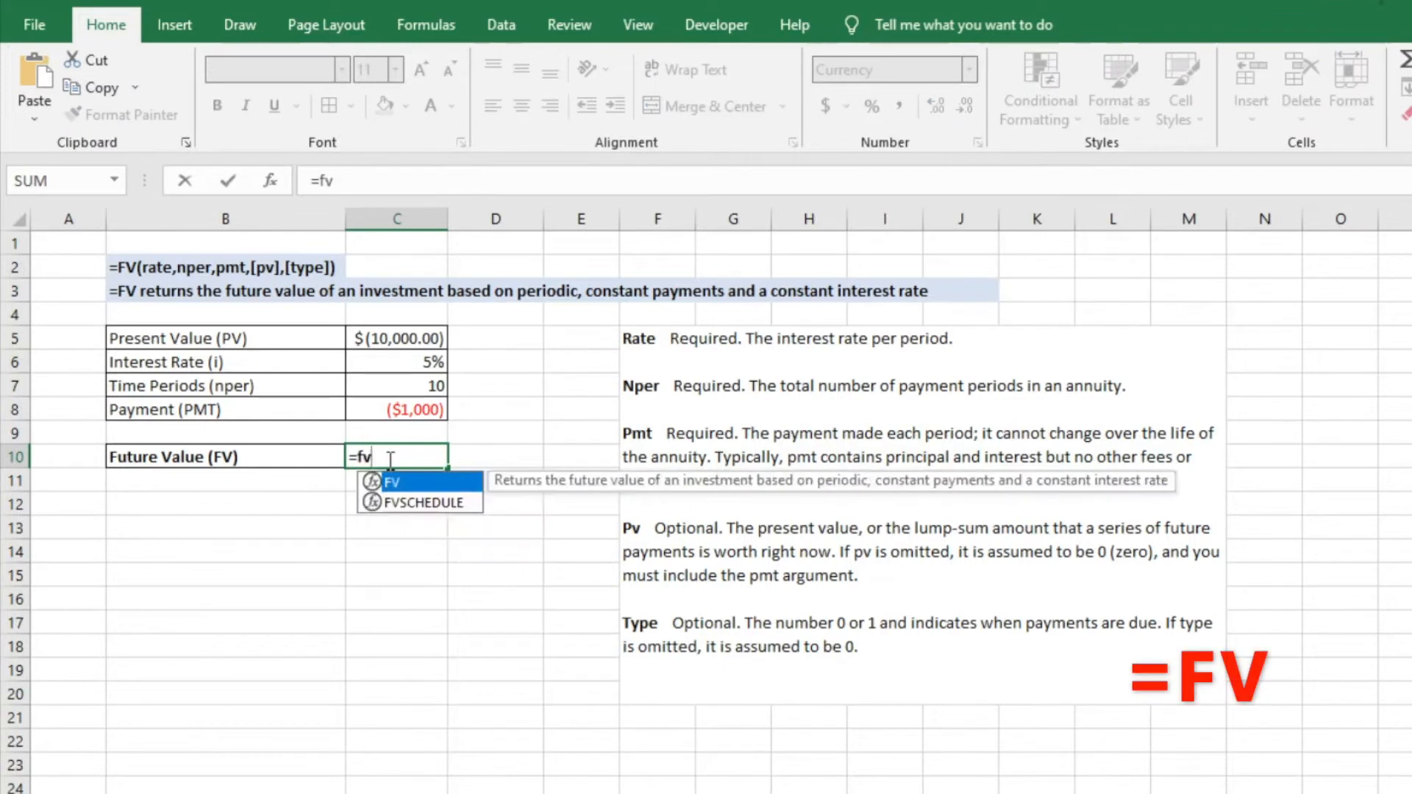
{"action": "left_click", "coordinate": [396, 361]}
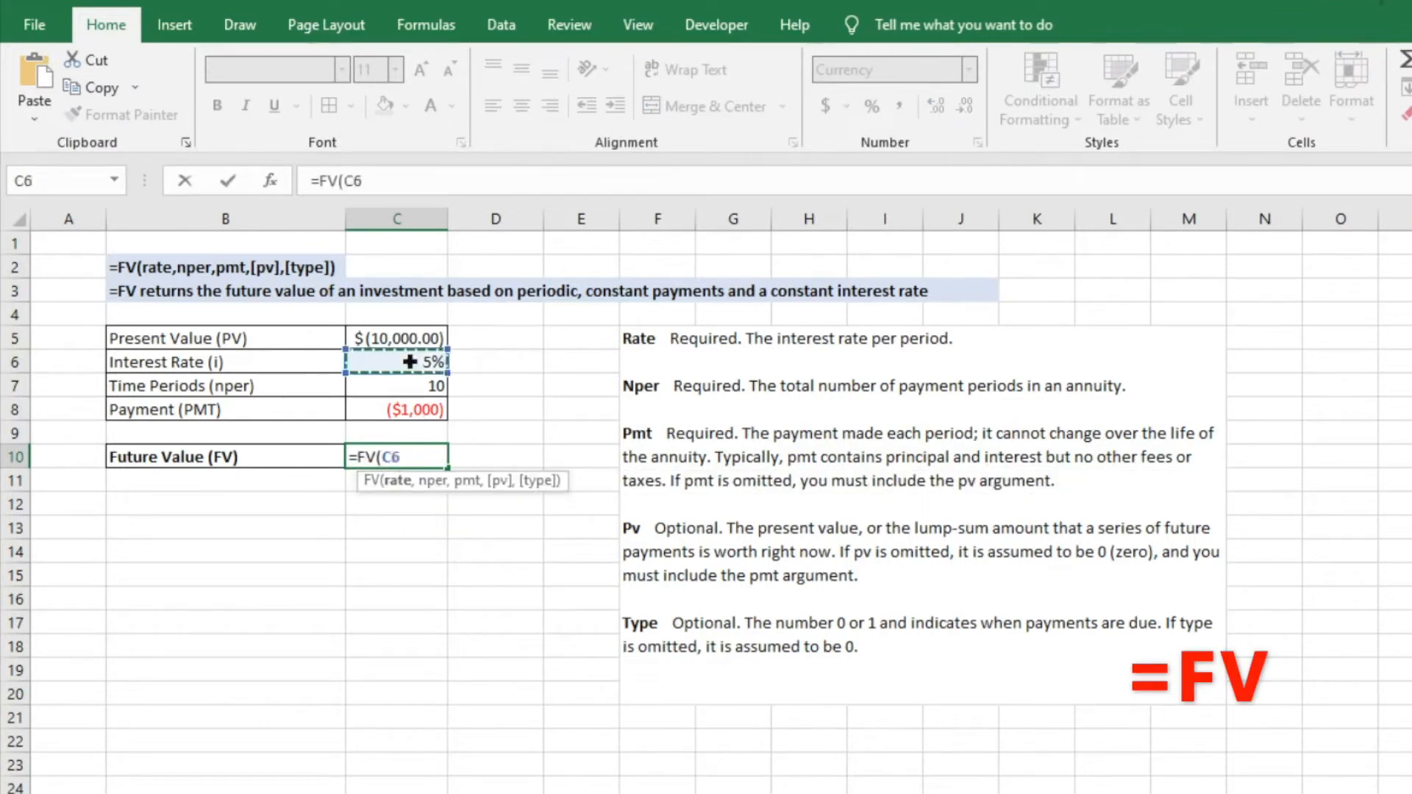
{"action": "left_click", "coordinate": [396, 386]}
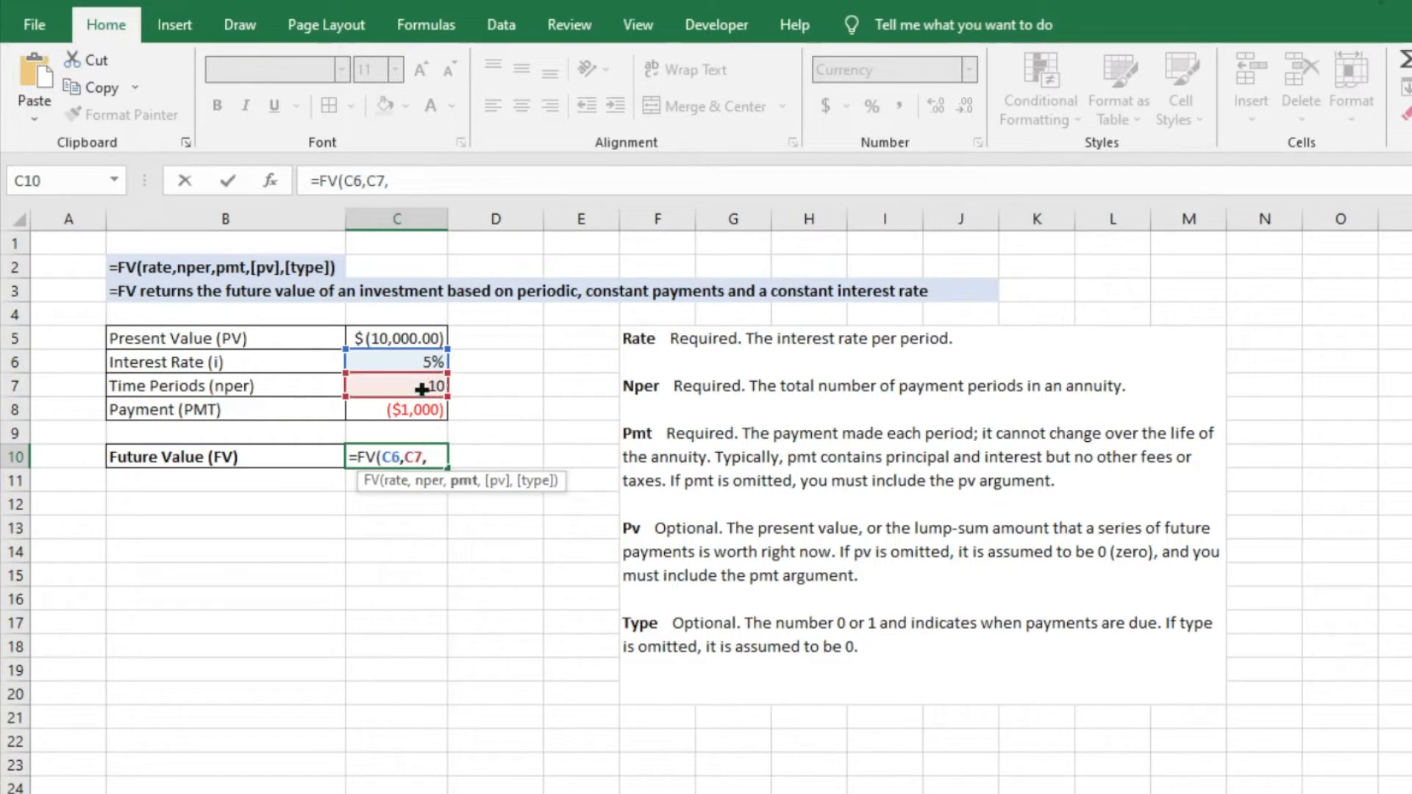
{"action": "left_click", "coordinate": [396, 410]}
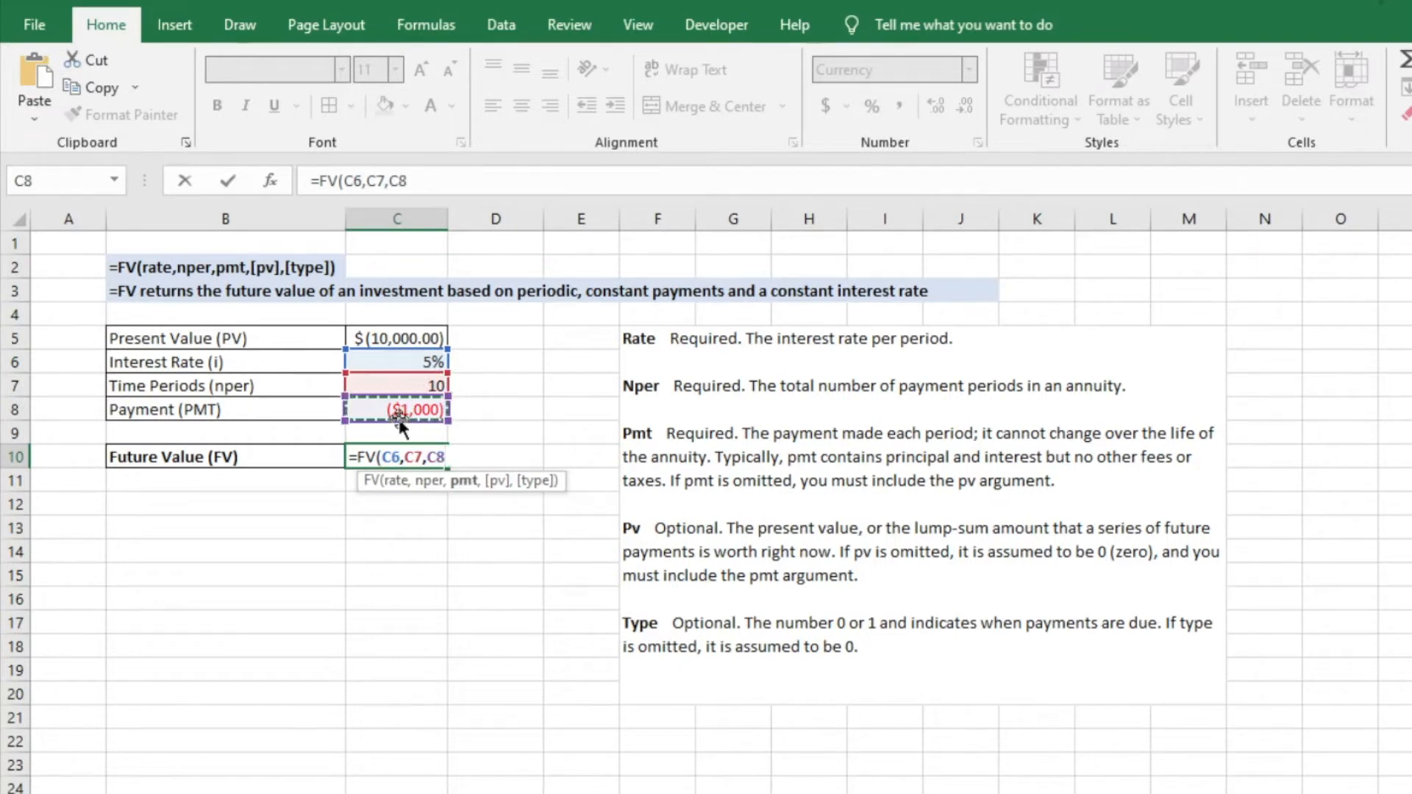
{"action": "left_click", "coordinate": [396, 338]}
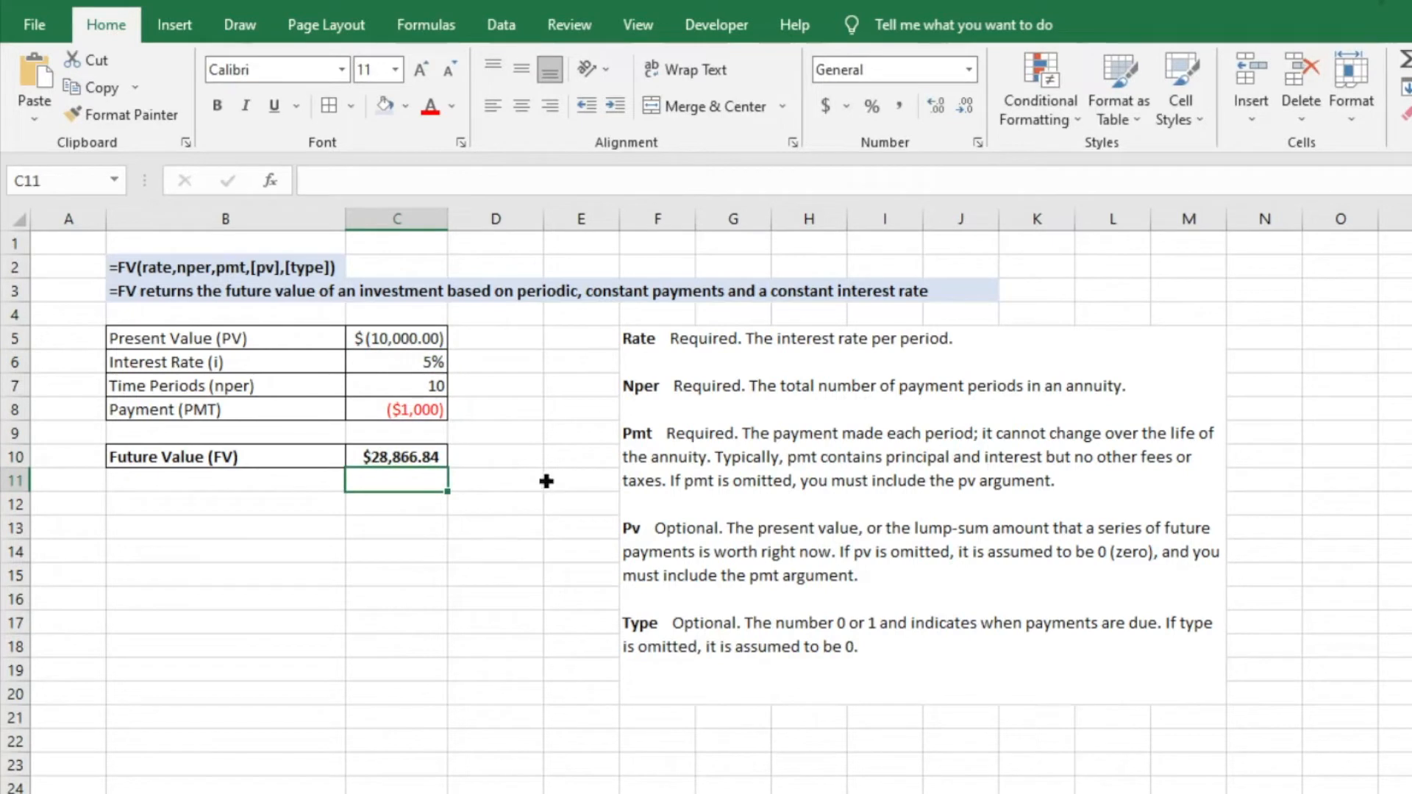
{"action": "mouse_move", "coordinate": [431, 450]}
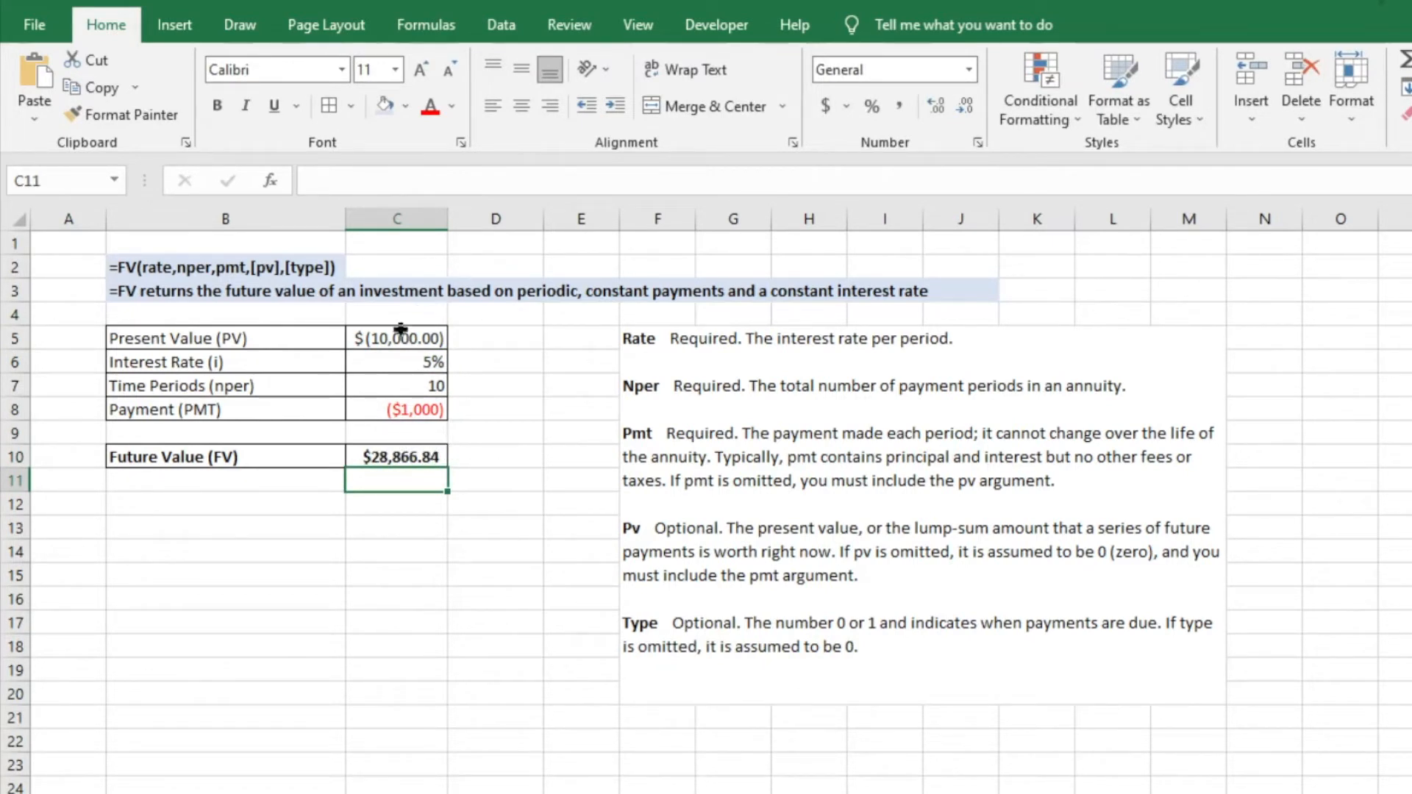
{"action": "mouse_move", "coordinate": [386, 410]}
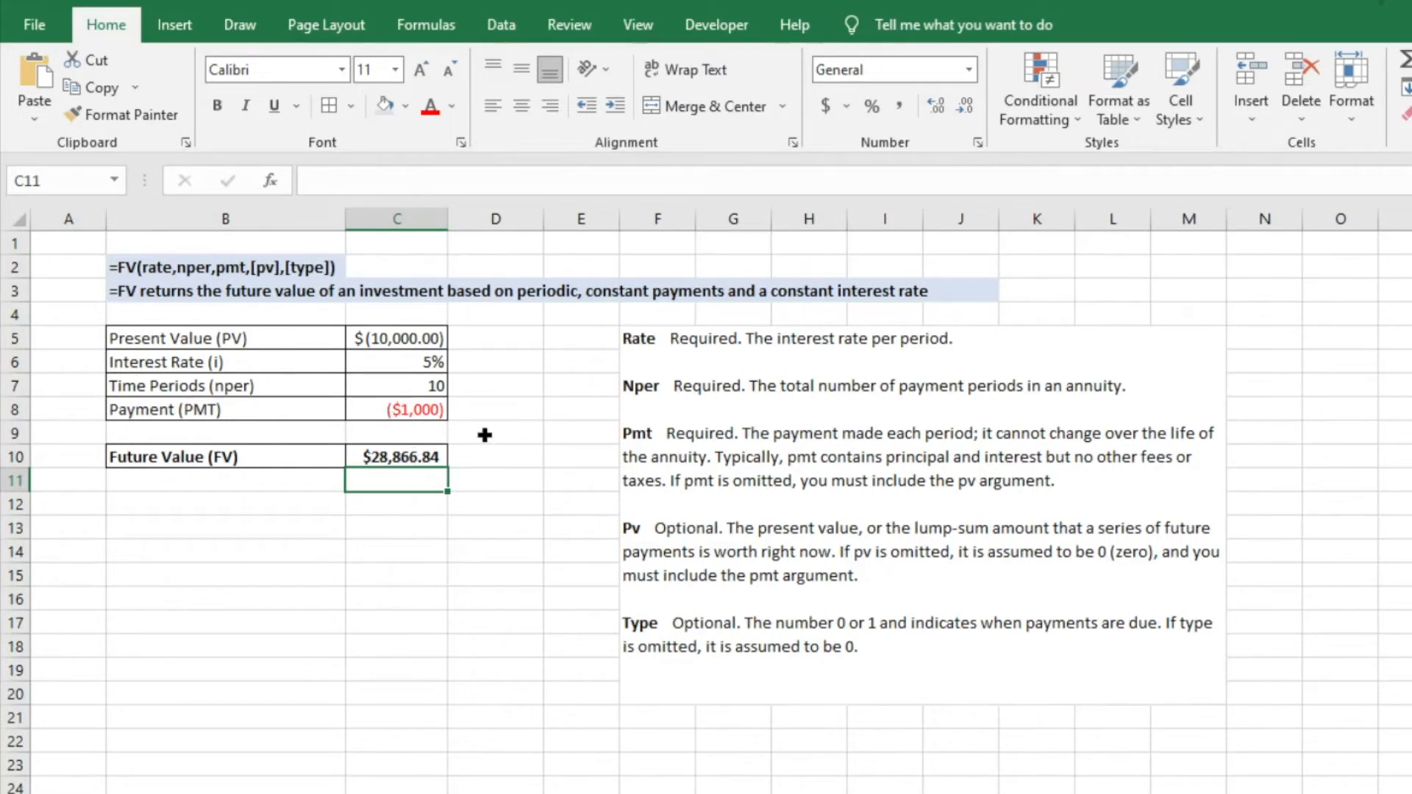
{"action": "mouse_move", "coordinate": [575, 420]}
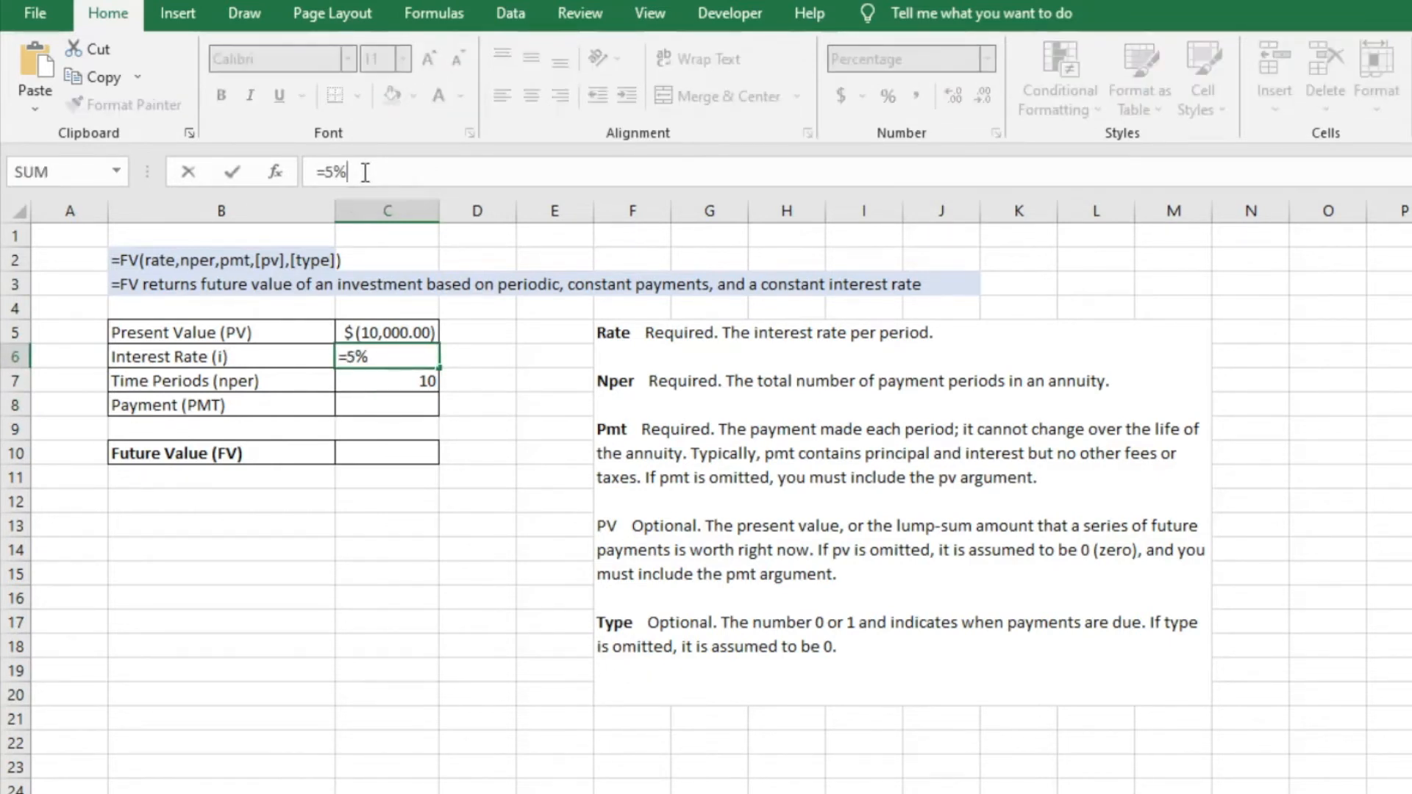
- Change the rate to =5%/12 and the periods to =10*12 for monthly terms
{"action": "type", "text": "/12"}
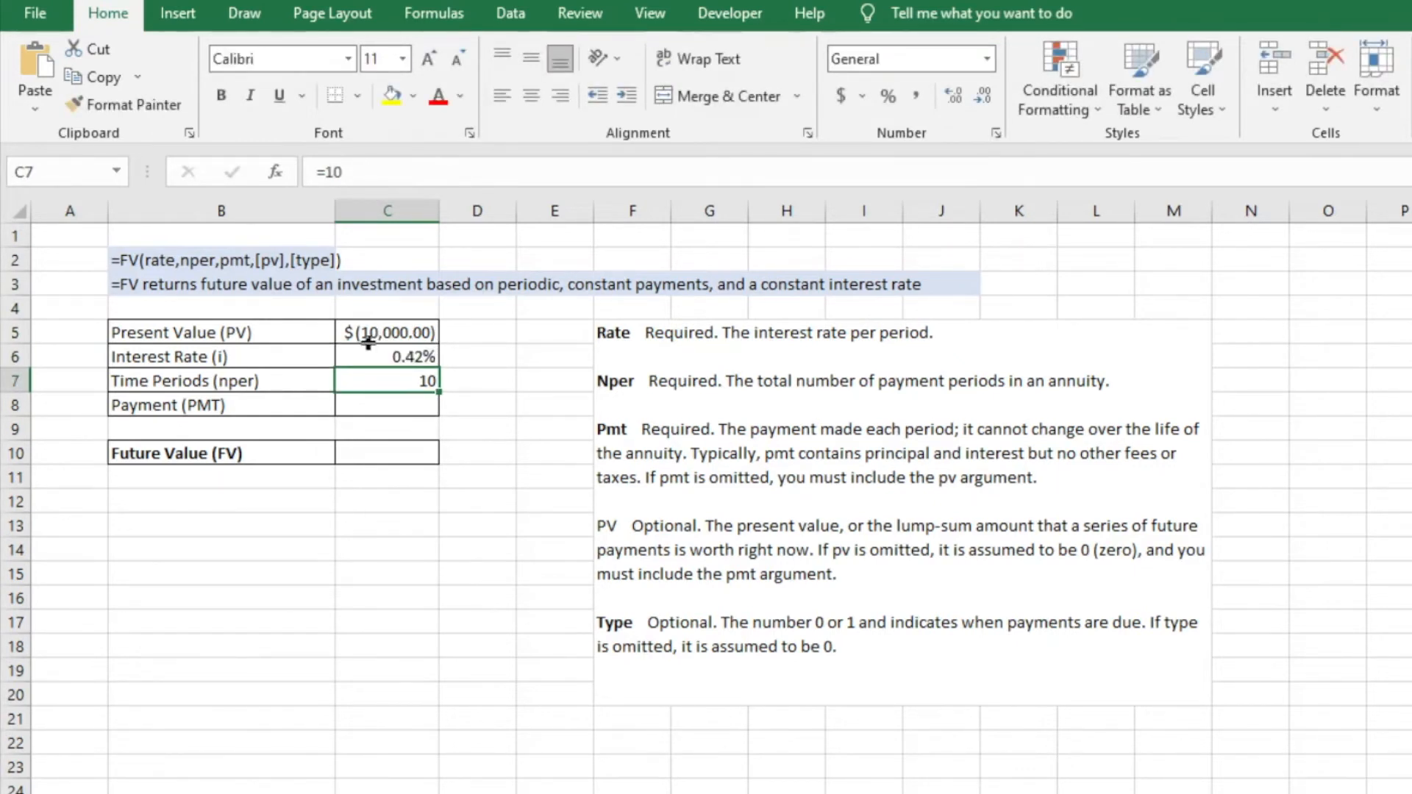
{"action": "double_click", "coordinate": [388, 380]}
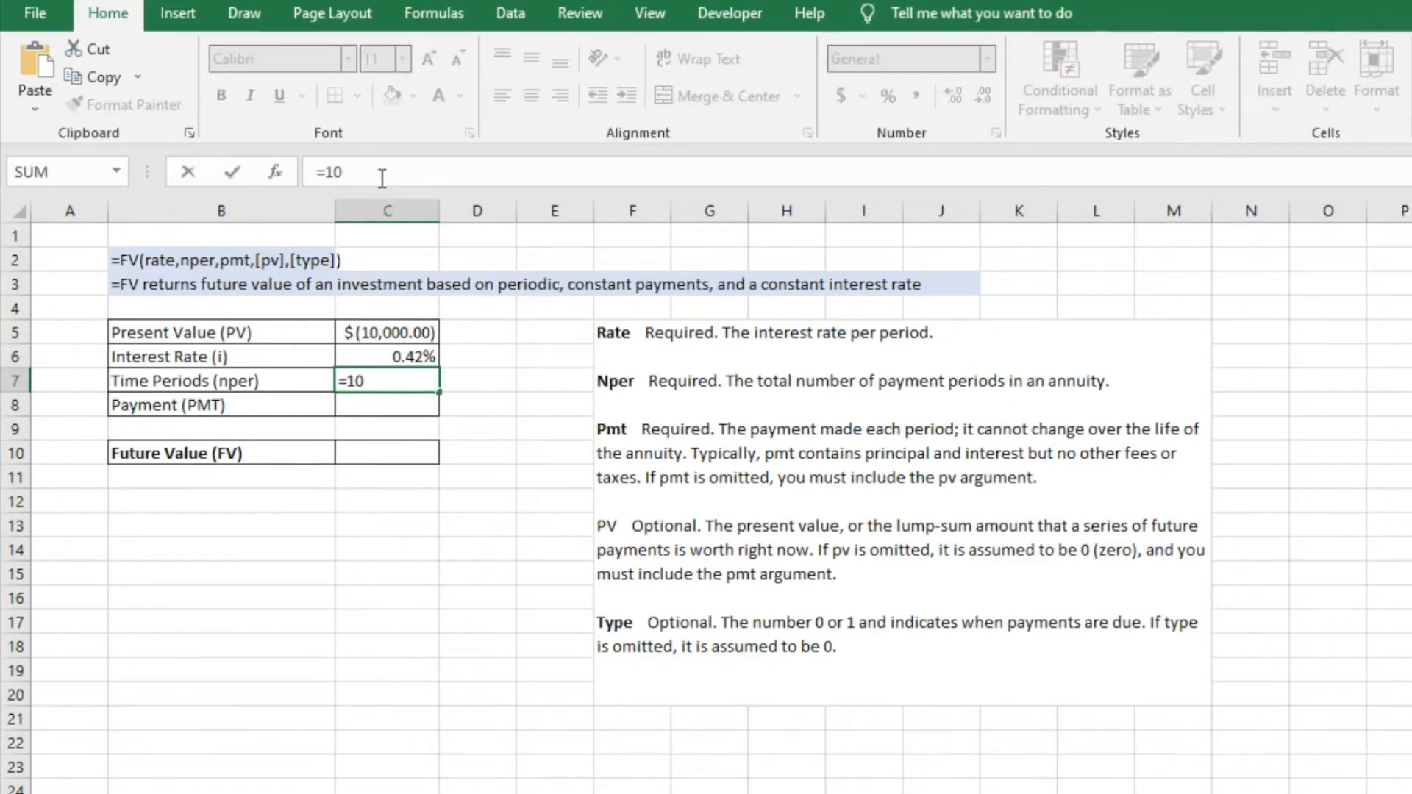
{"action": "type", "text": "*12"}
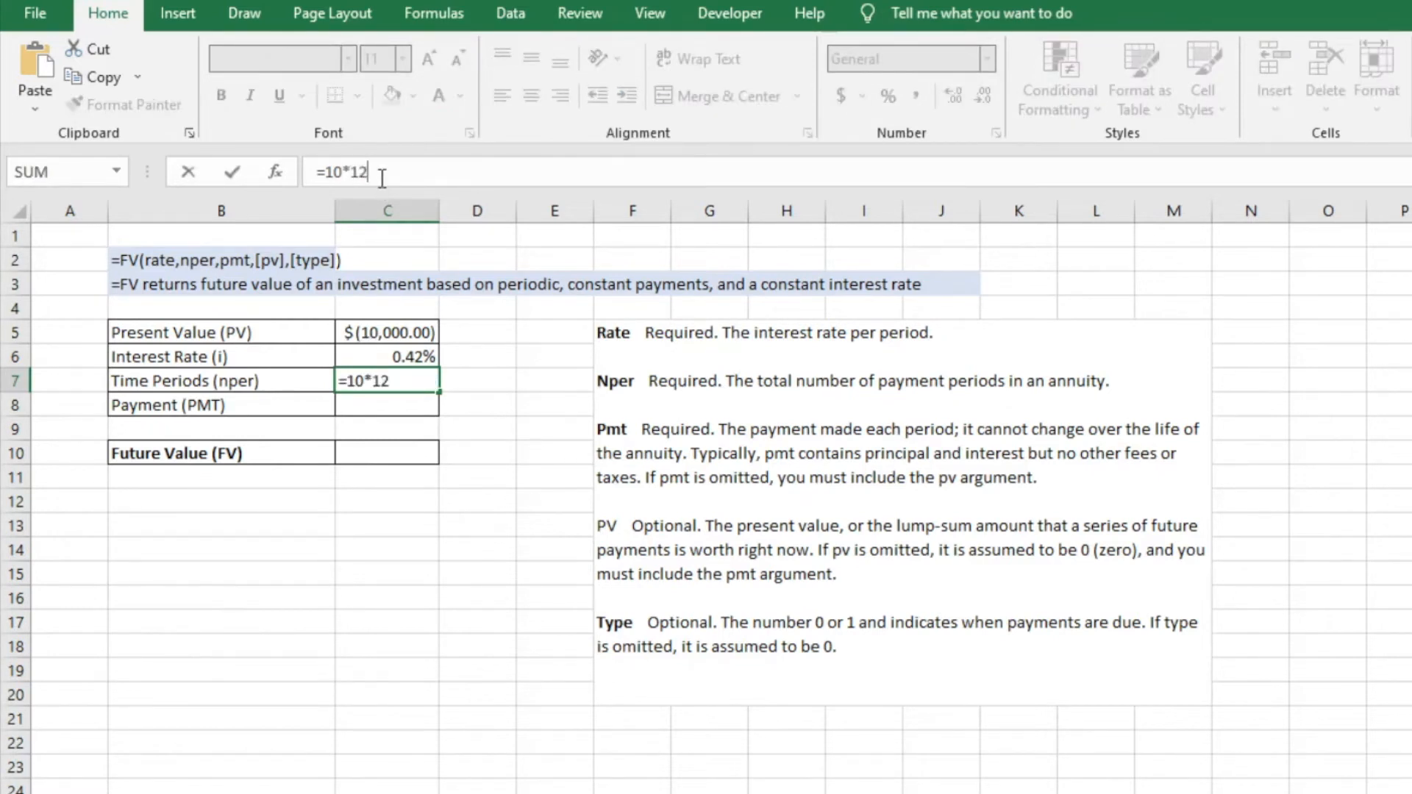
{"action": "key", "text": "Enter"}
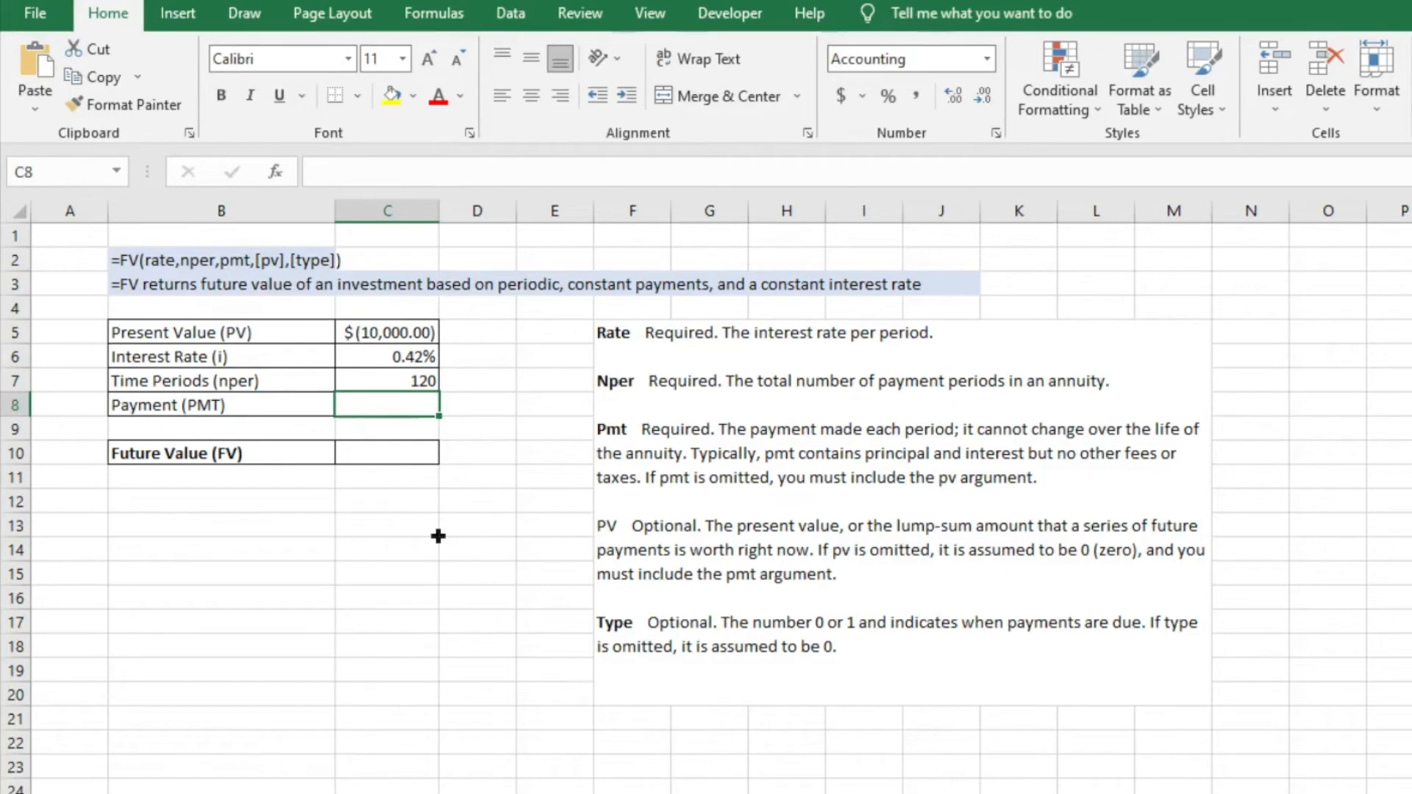
{"action": "mouse_move", "coordinate": [387, 452]}
{"action": "type", "text": "="}
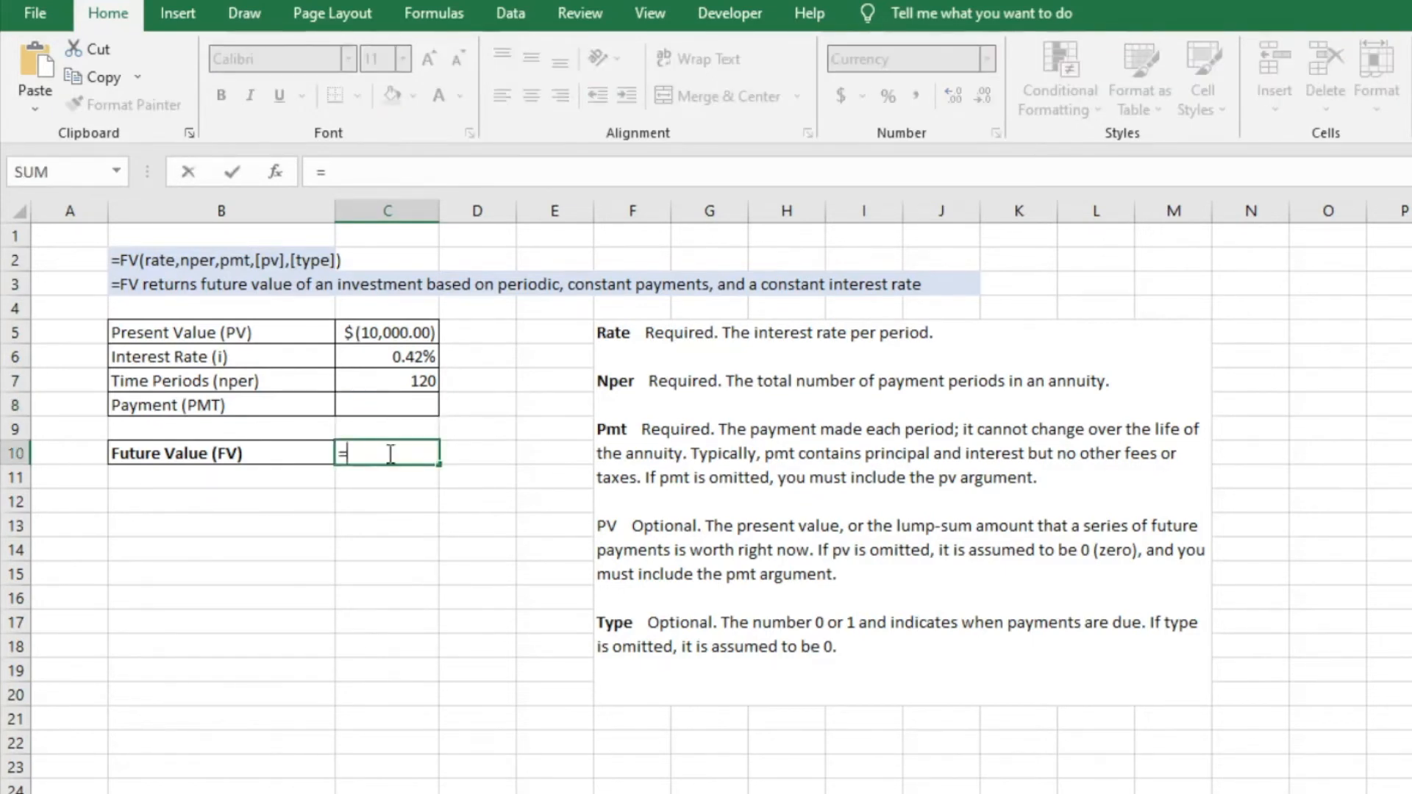
- Enter an FV formula in C10 on monthly rate, payment and present value, giving $16,470.09
{"action": "type", "text": "FV("}
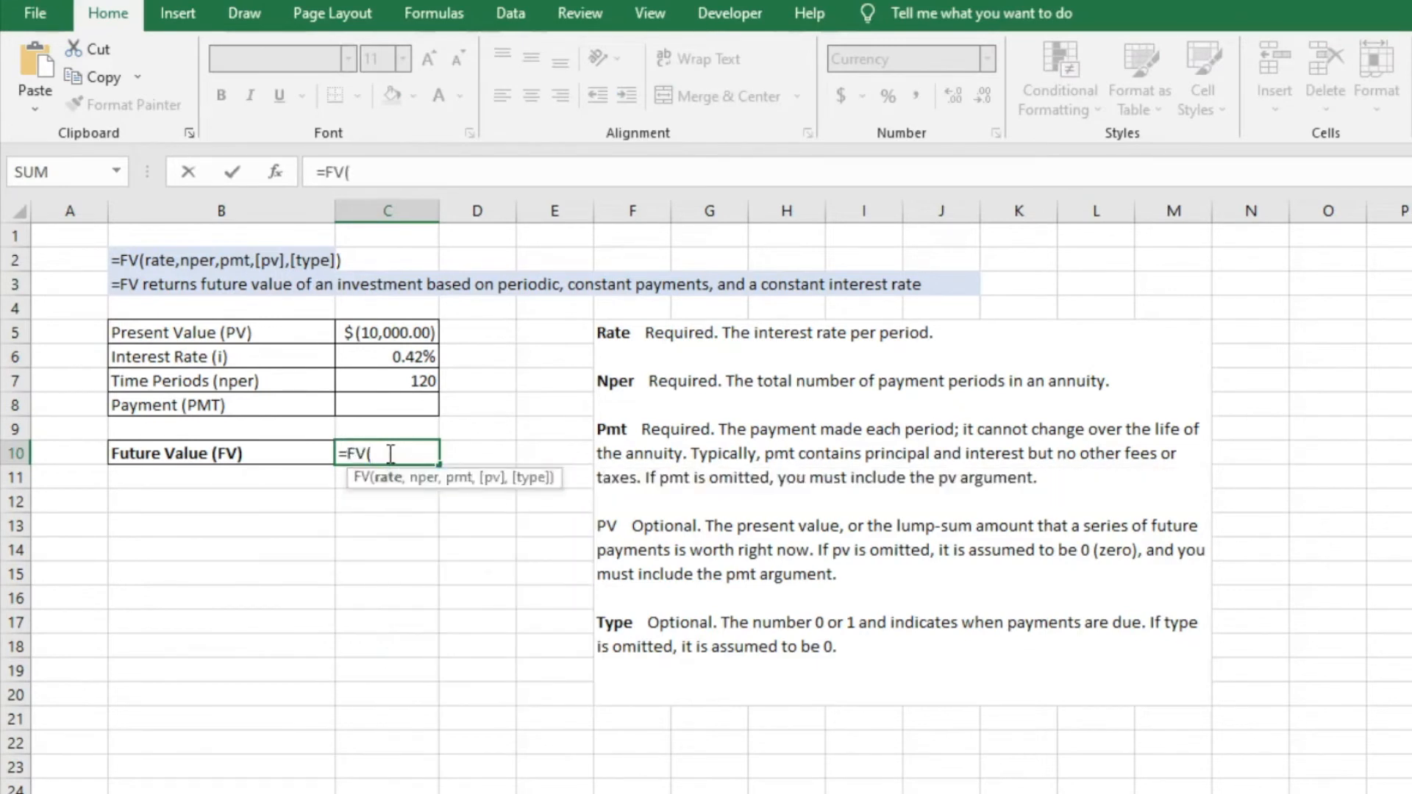
{"action": "left_click", "coordinate": [388, 356]}
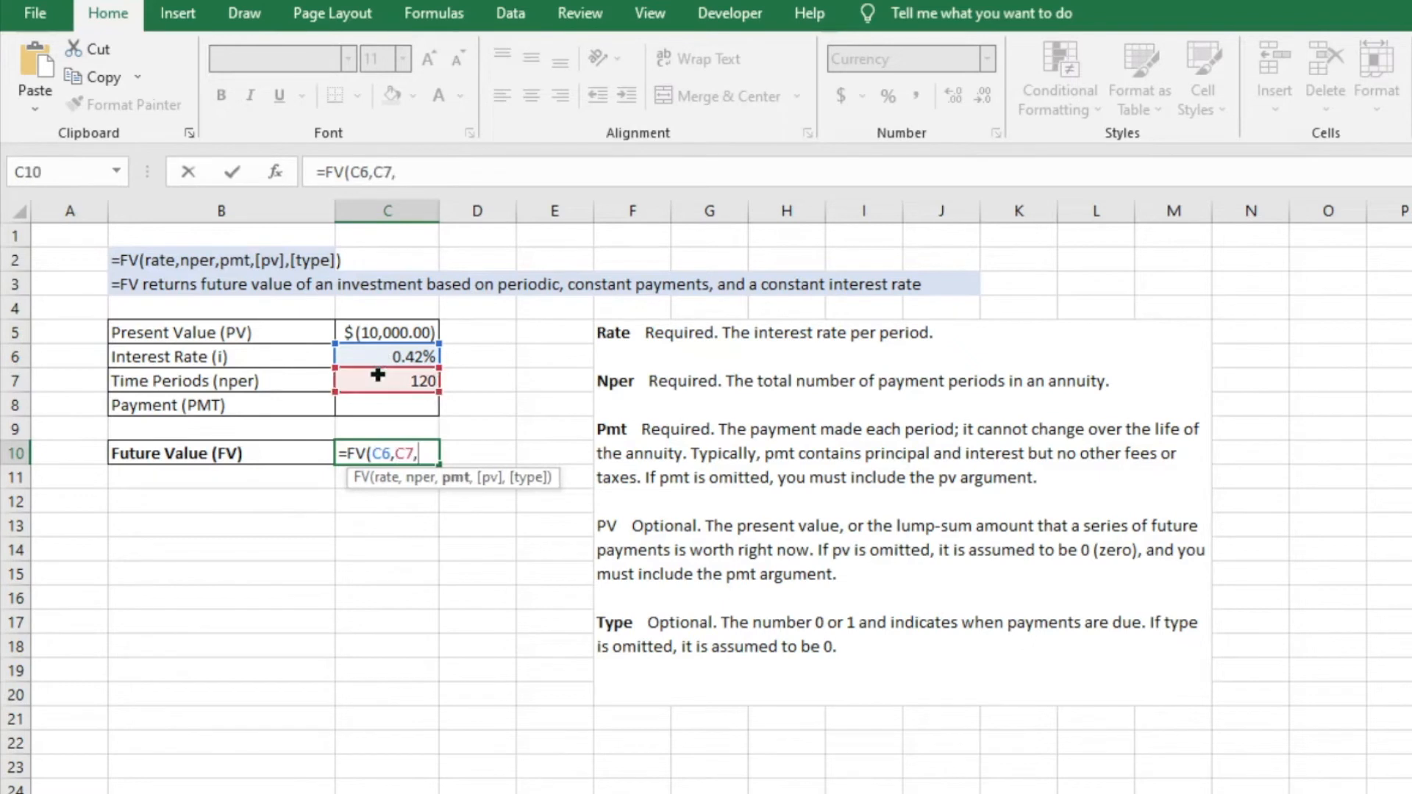
{"action": "left_click", "coordinate": [388, 405]}
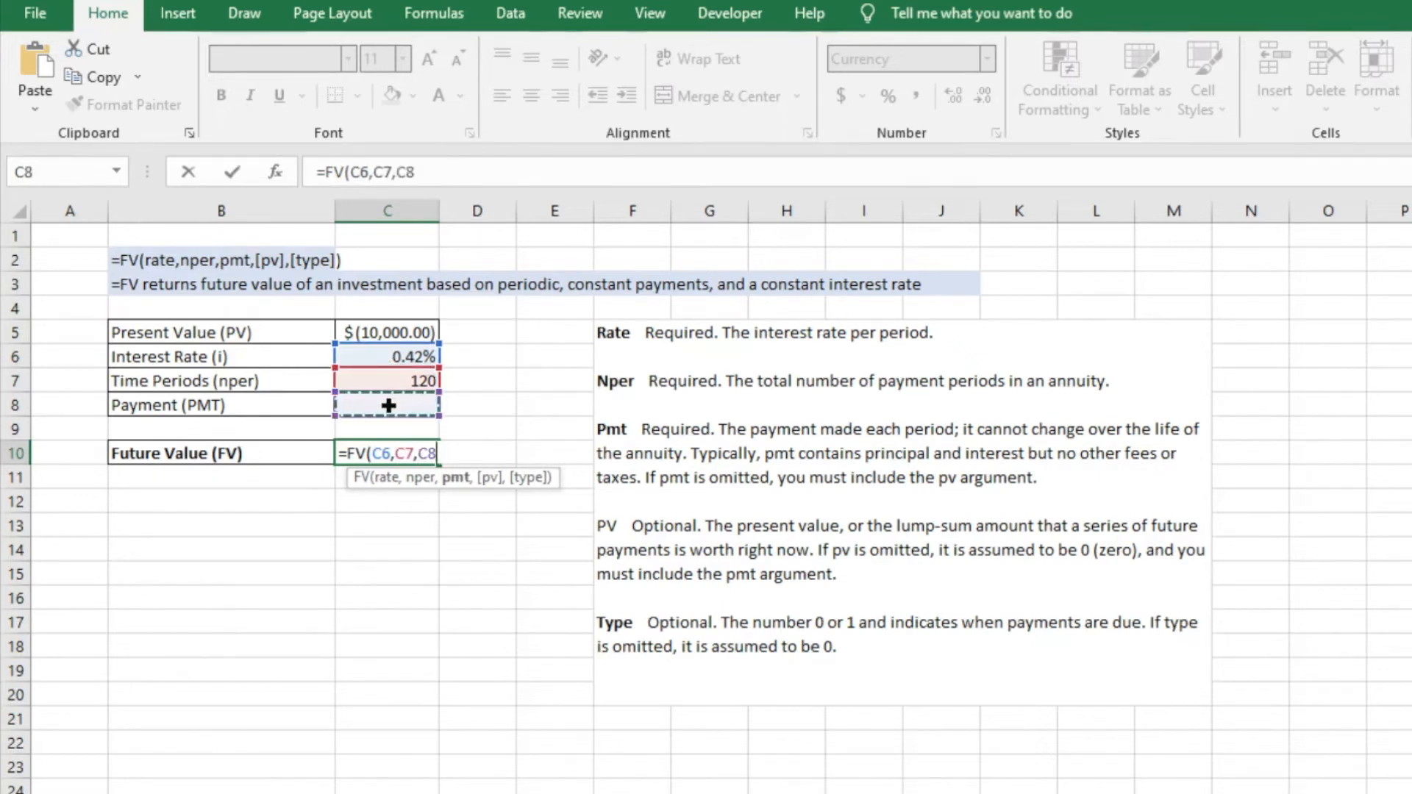
{"action": "left_click", "coordinate": [388, 333]}
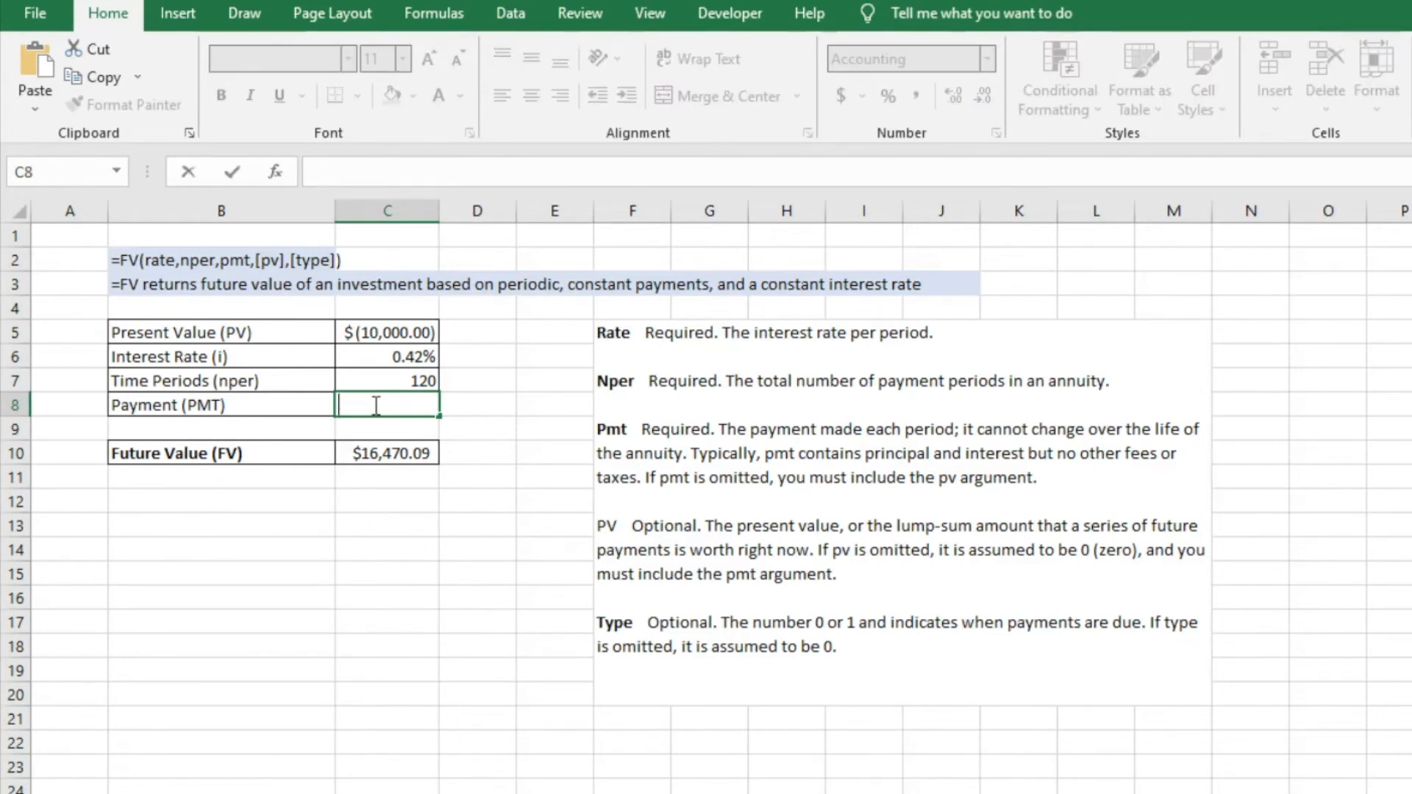
- Type a monthly payment of -100 into C8
{"action": "type", "text": "-"}
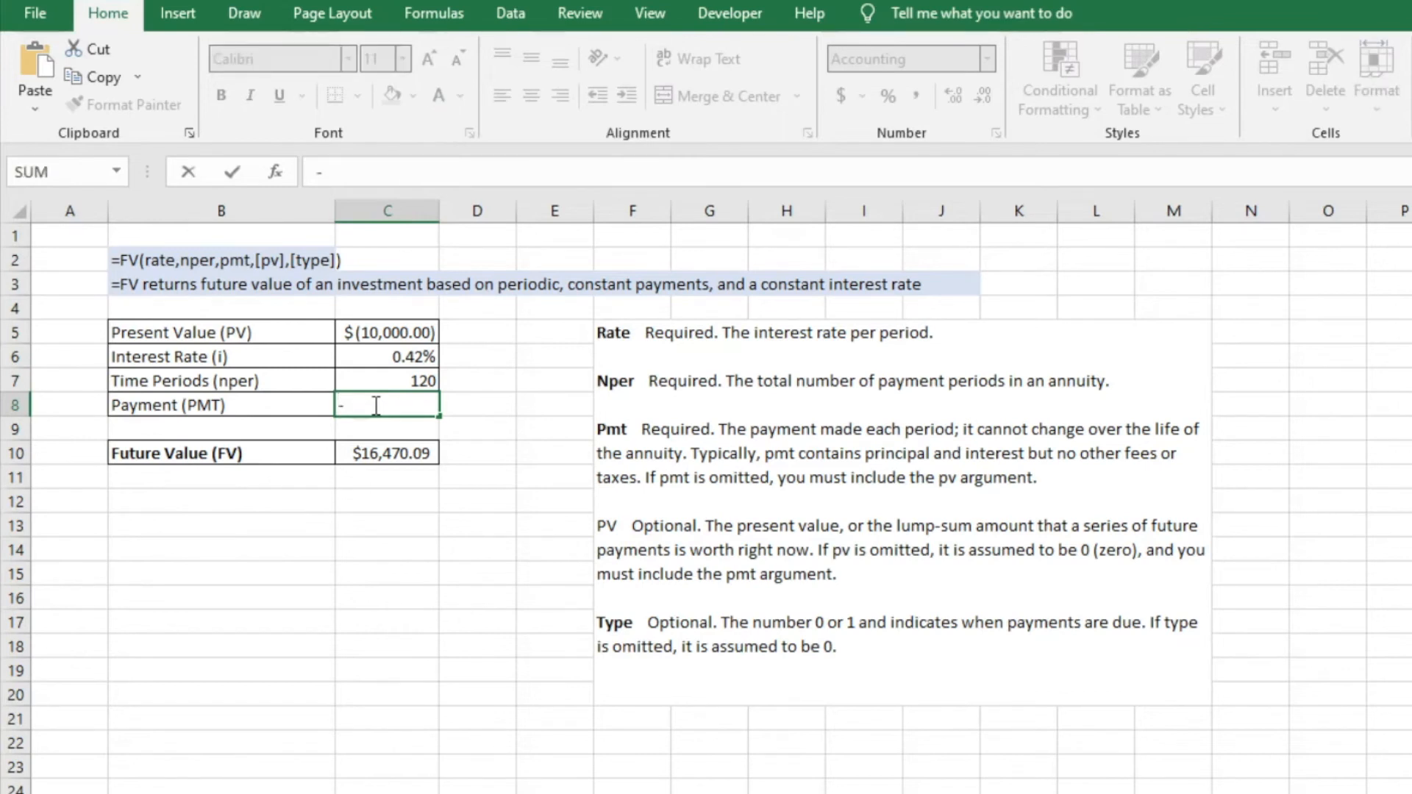
{"action": "type", "text": "100"}
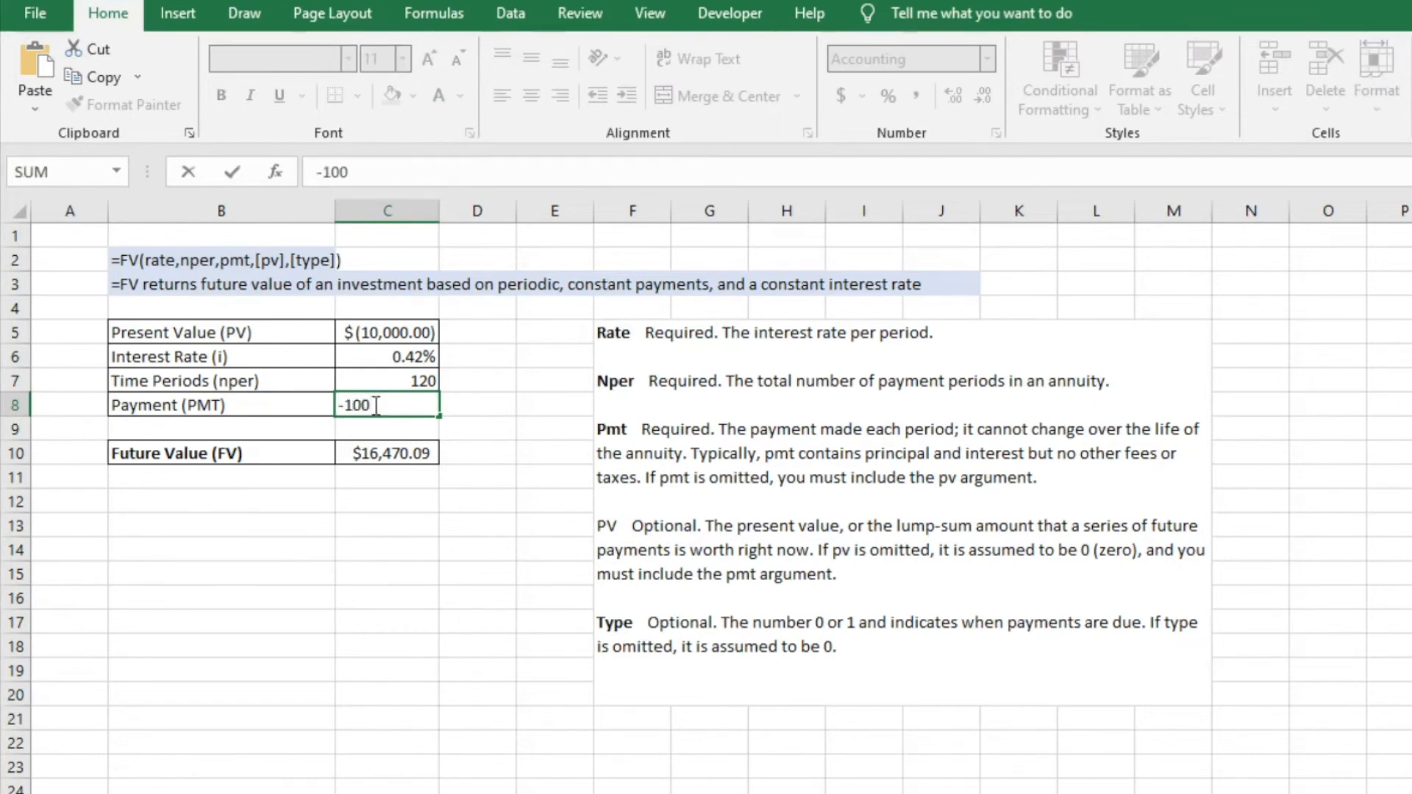